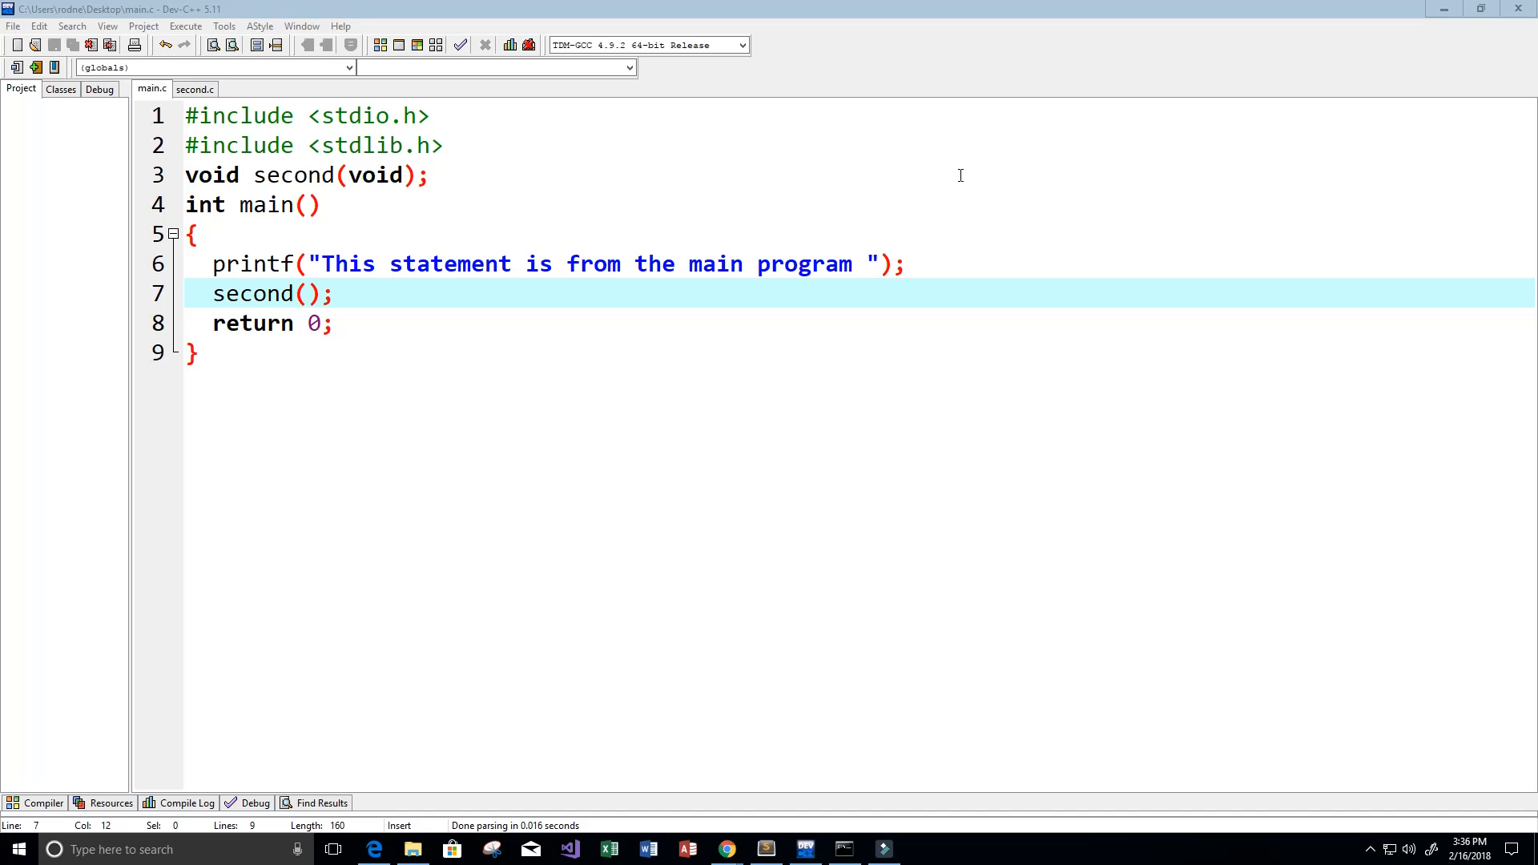
# - Review main.c, highlighting the second(void) declaration, main(), its printf call and the call to second
pyautogui.click(257, 355)
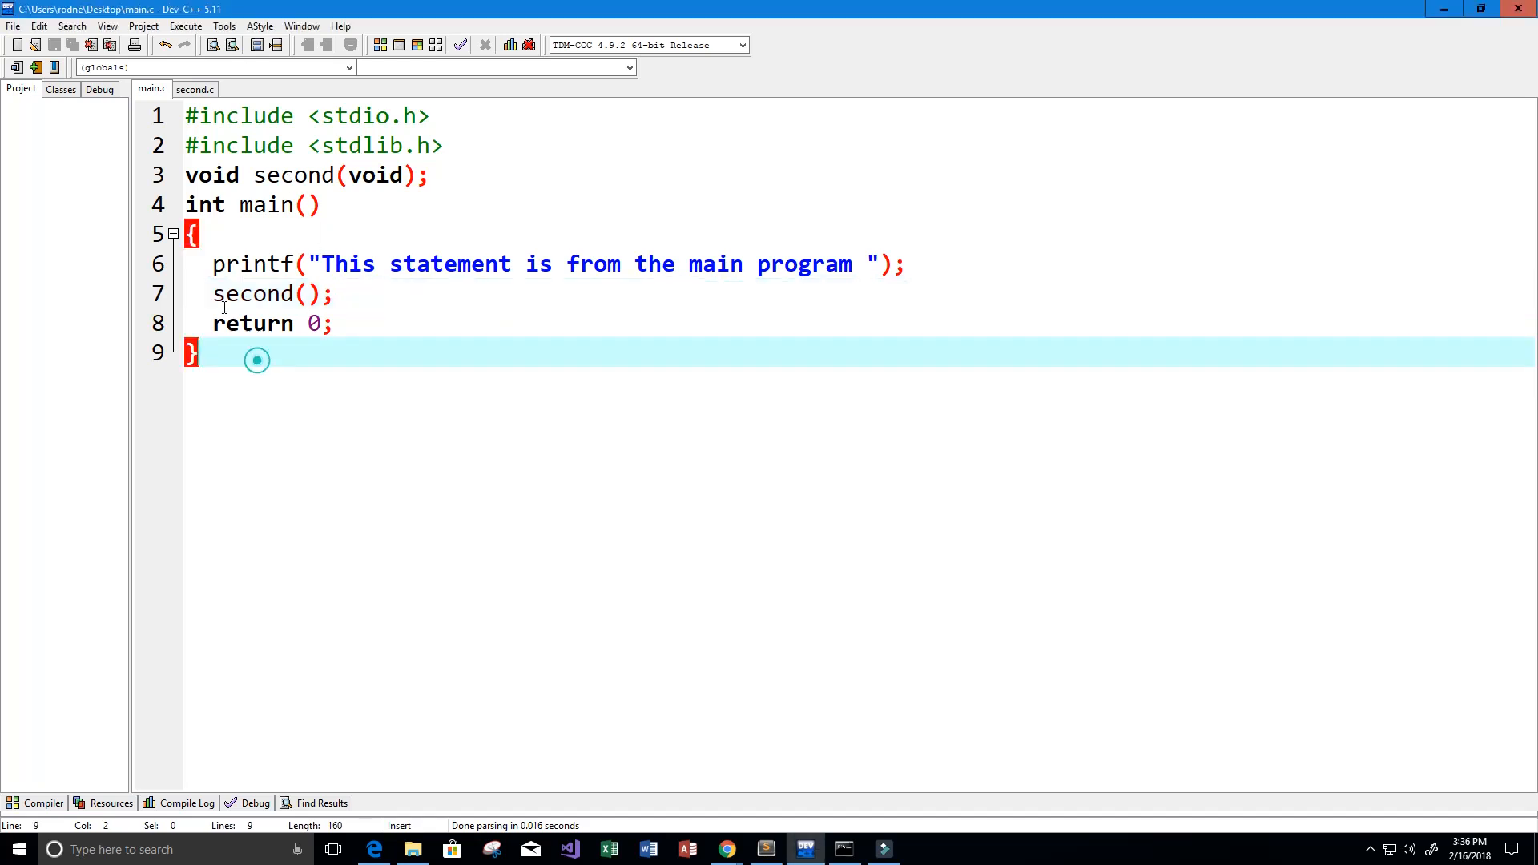
pyautogui.press('ctrl+a')
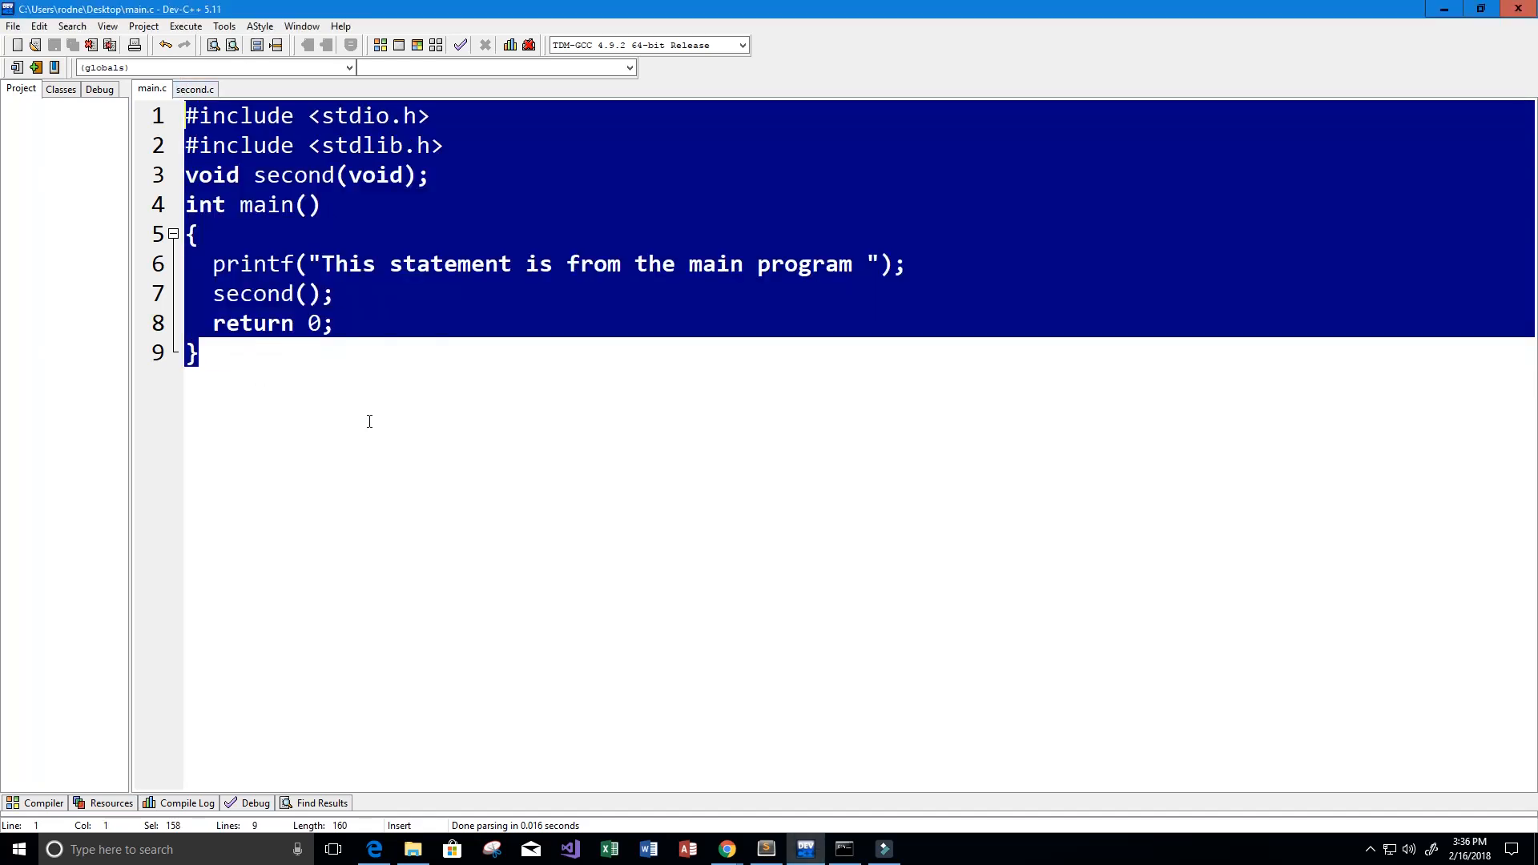
pyautogui.click(196, 354)
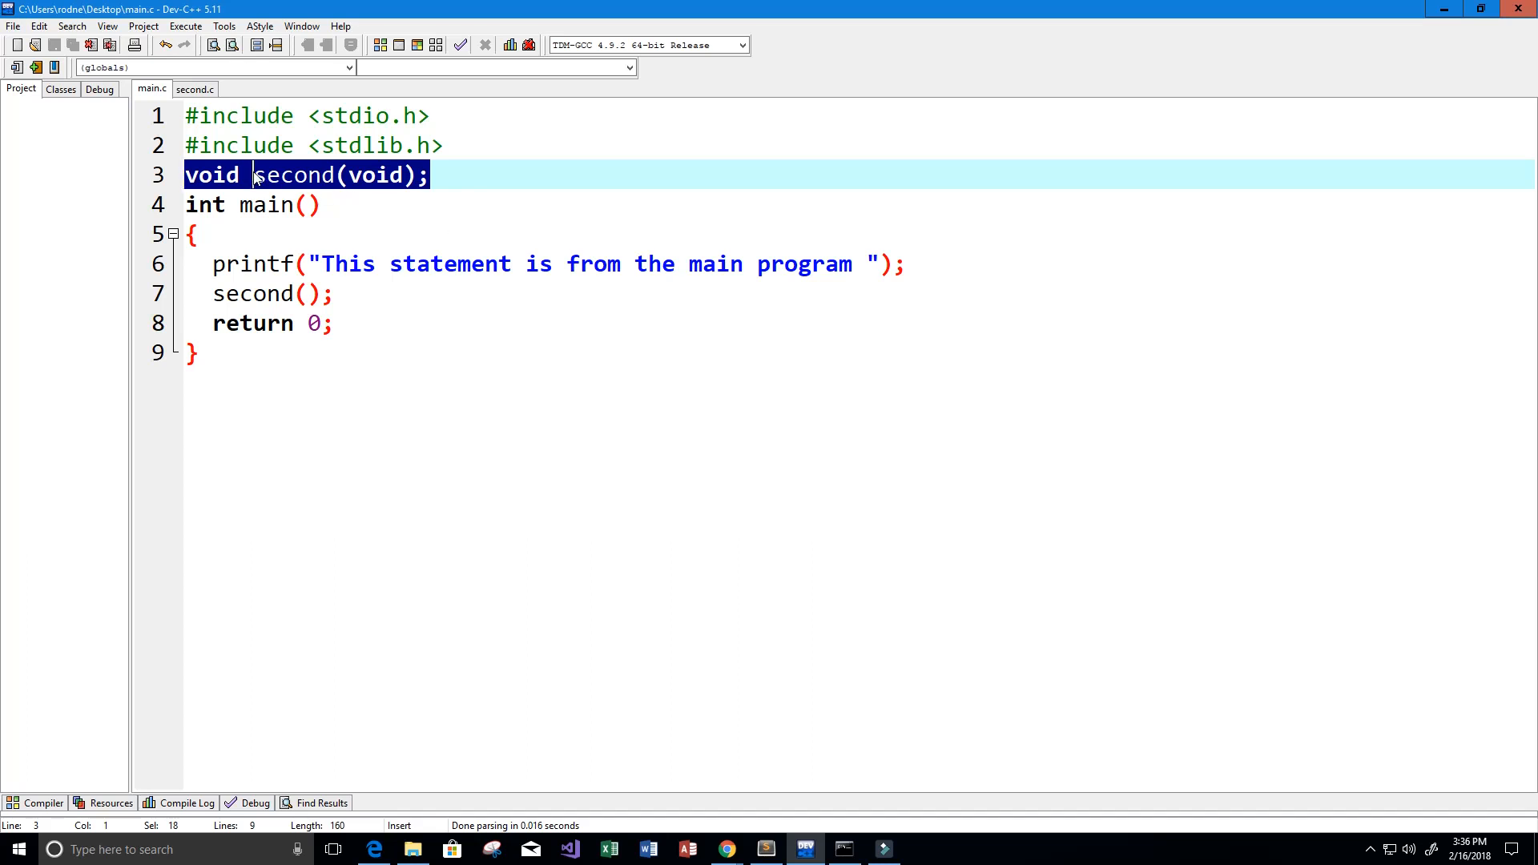
pyautogui.doubleClick(212, 175)
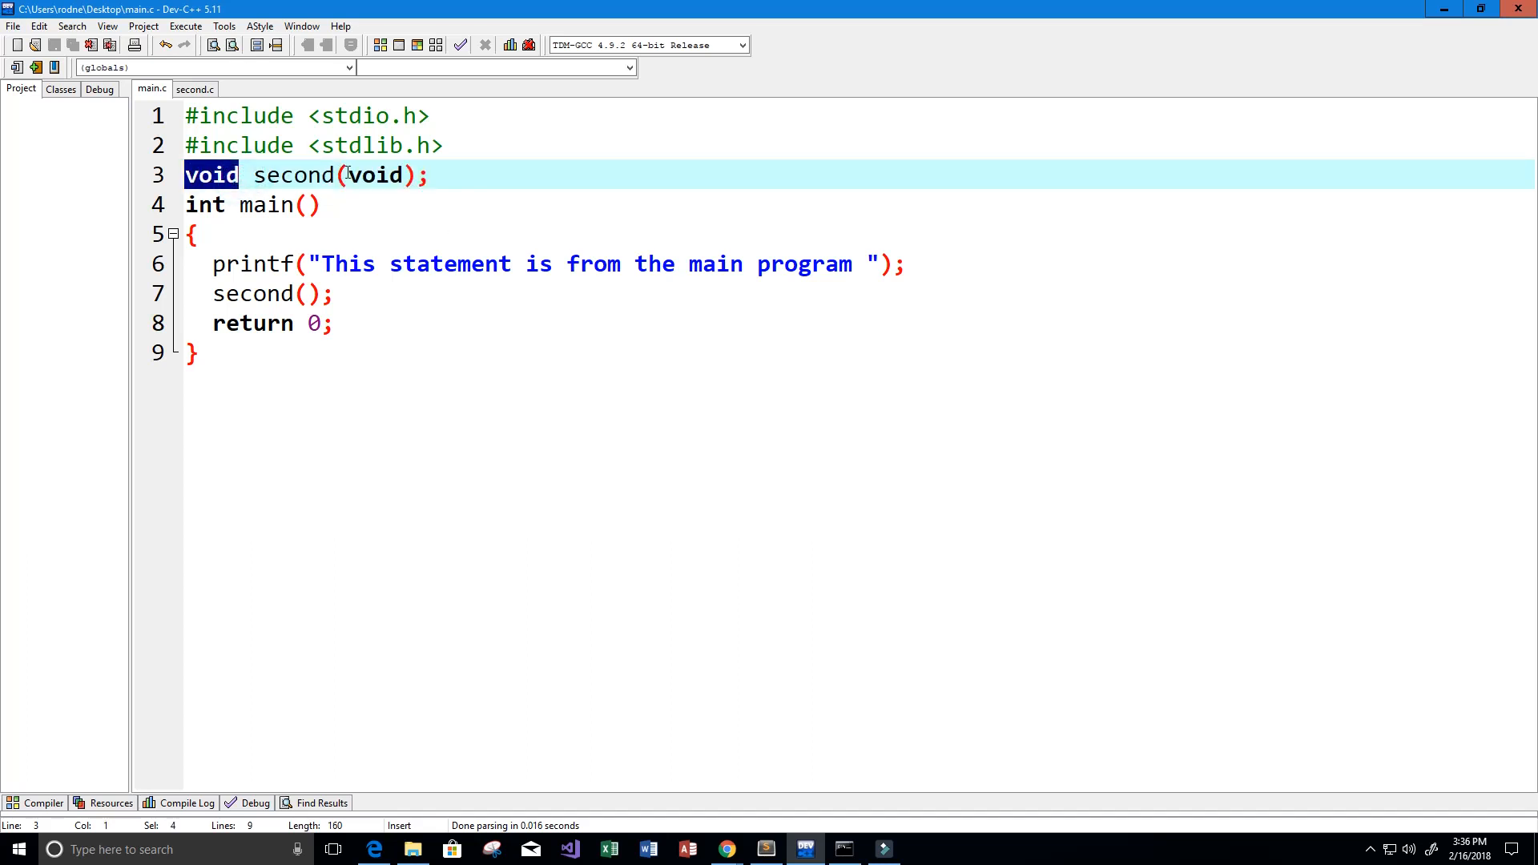
pyautogui.doubleClick(375, 175)
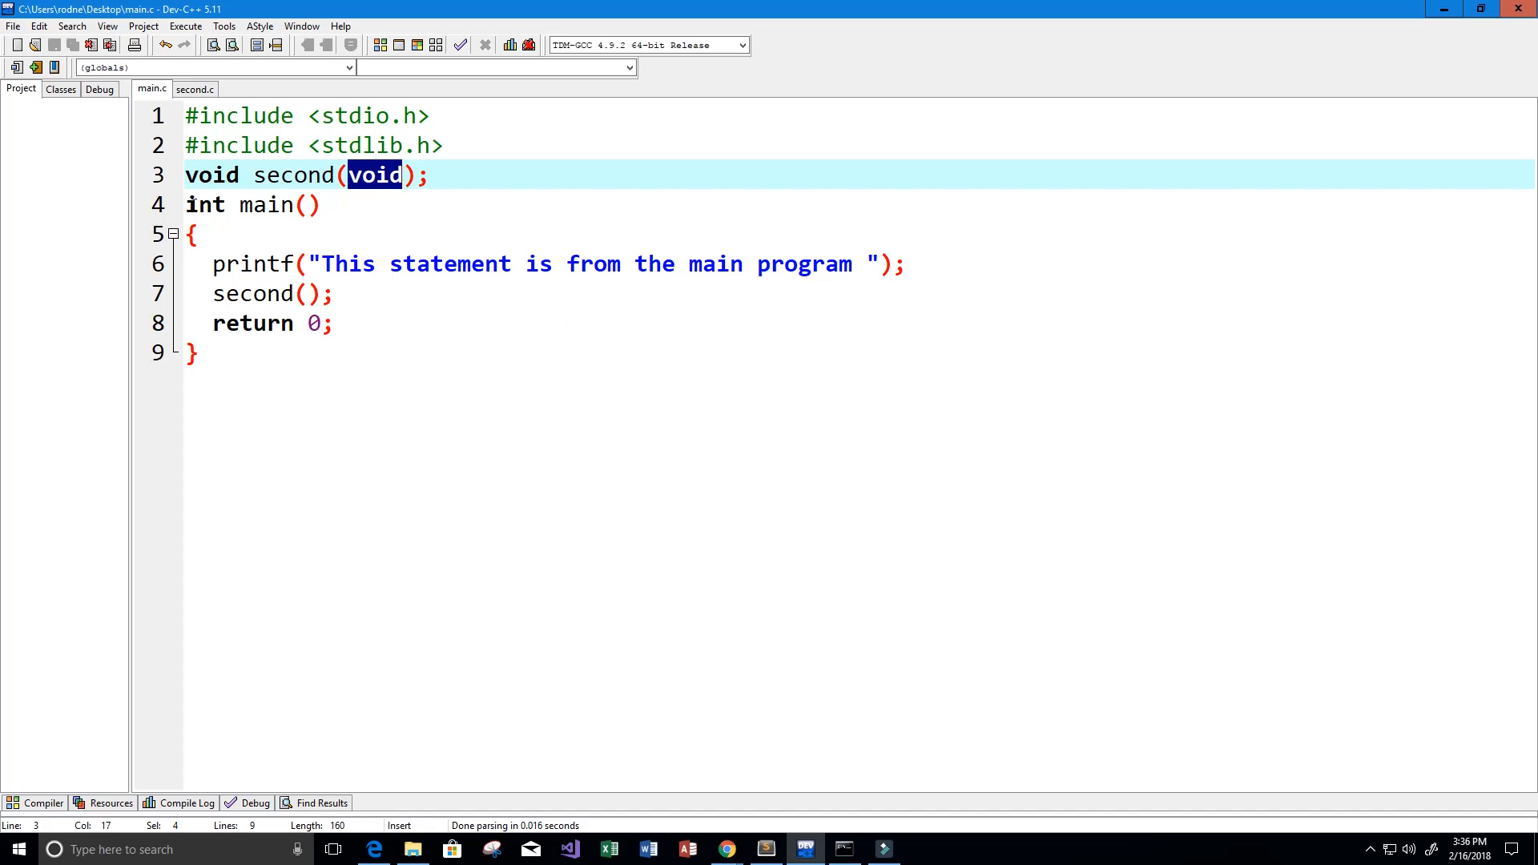
pyautogui.doubleClick(275, 205)
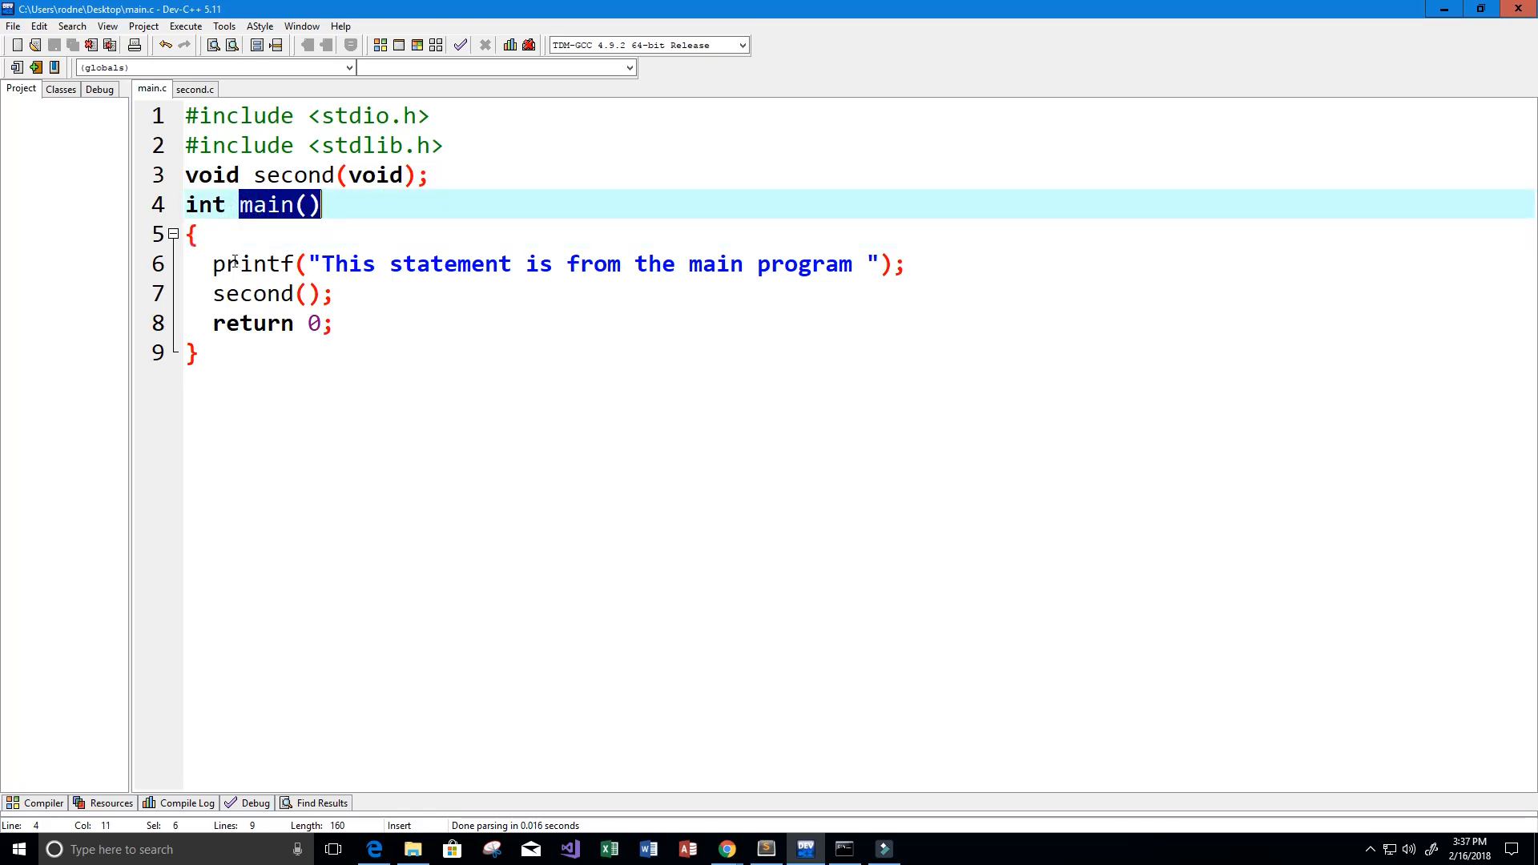
pyautogui.doubleClick(252, 263)
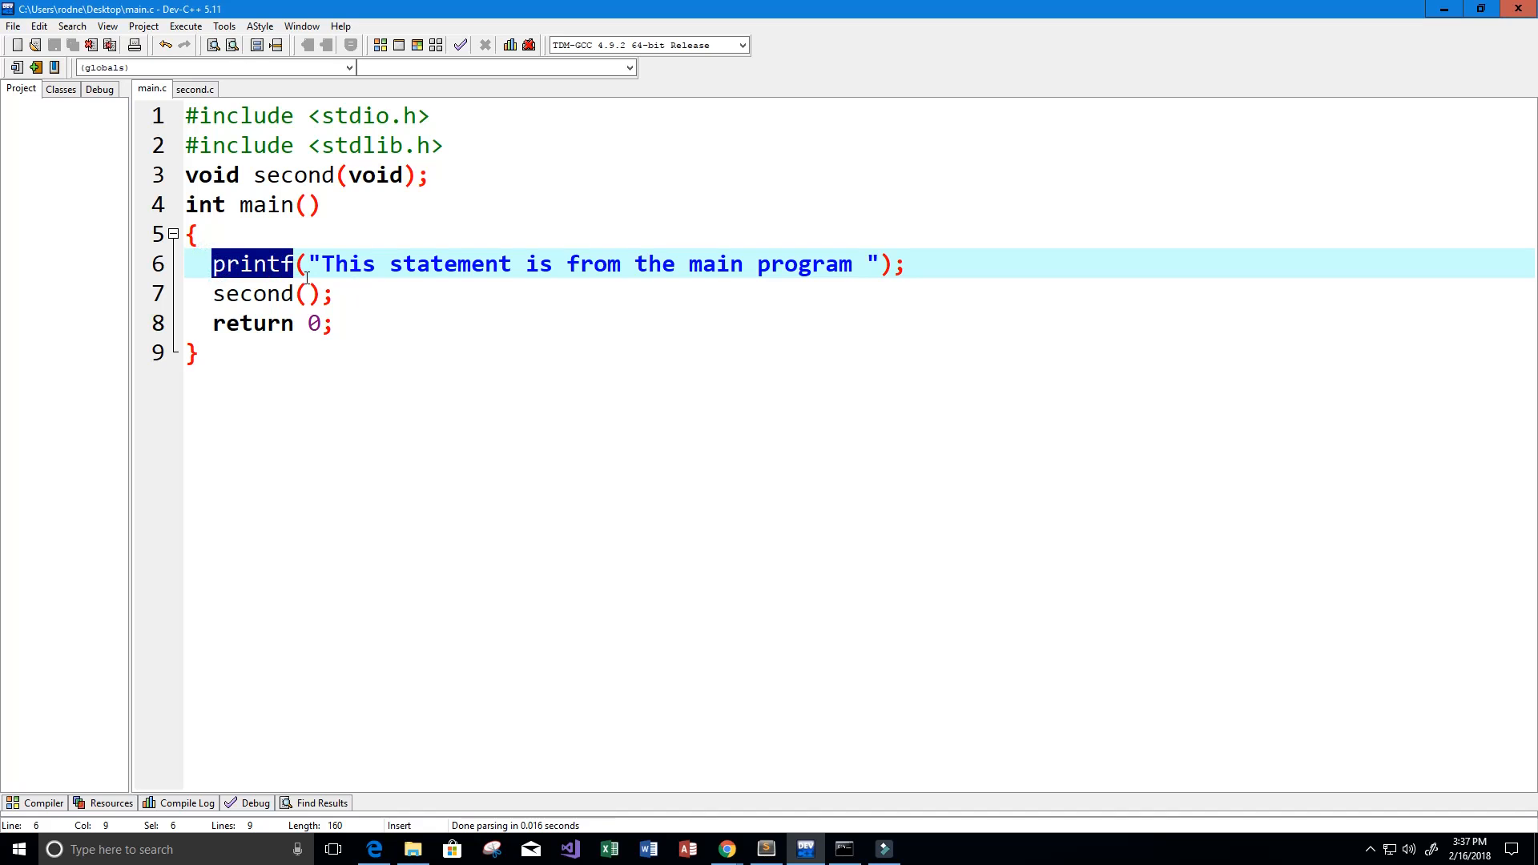
pyautogui.click(329, 263)
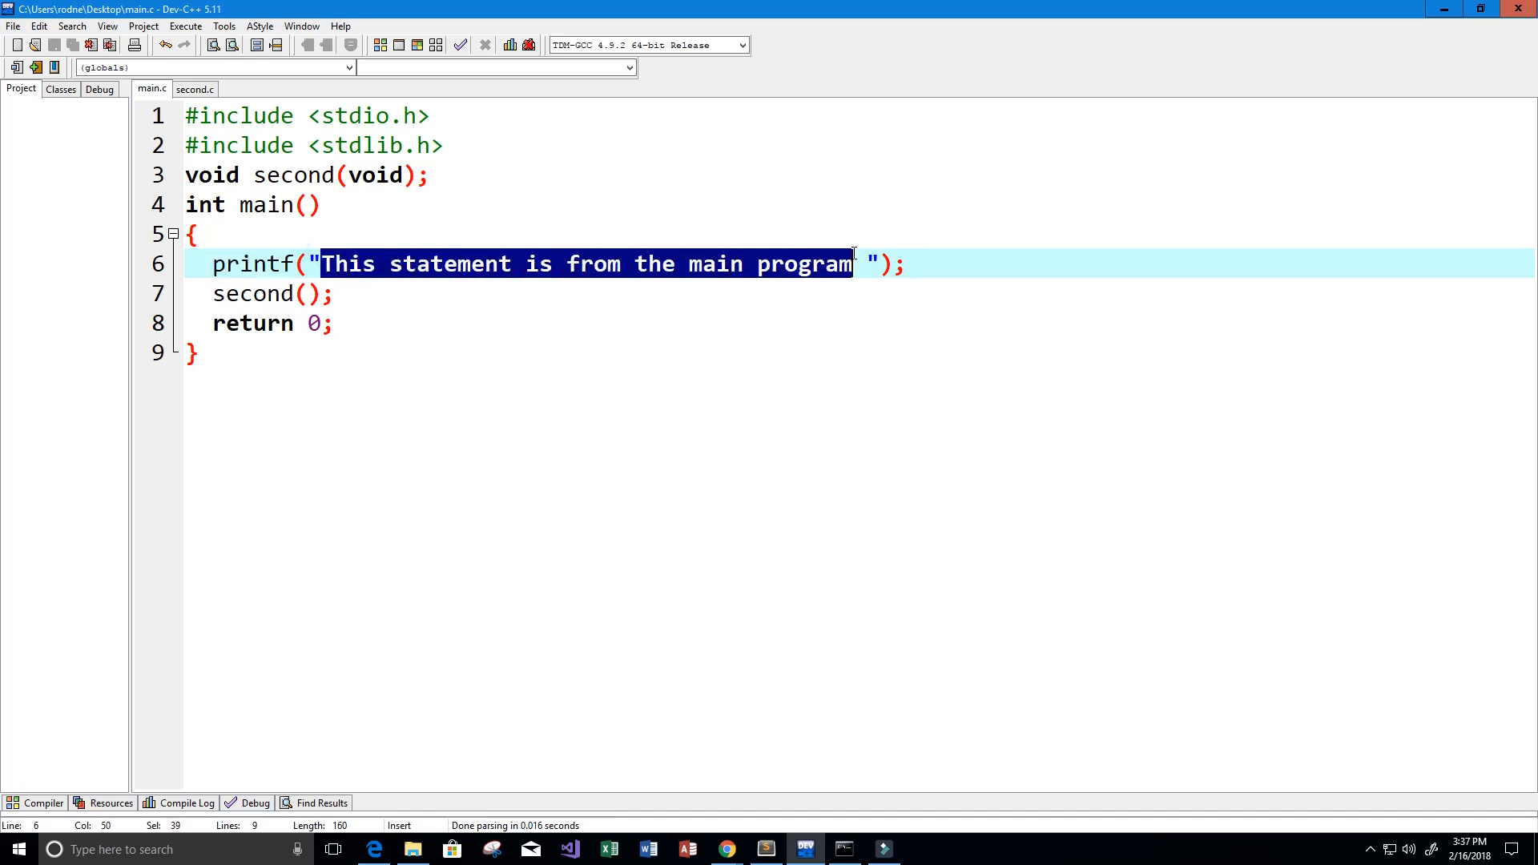
pyautogui.doubleClick(253, 293)
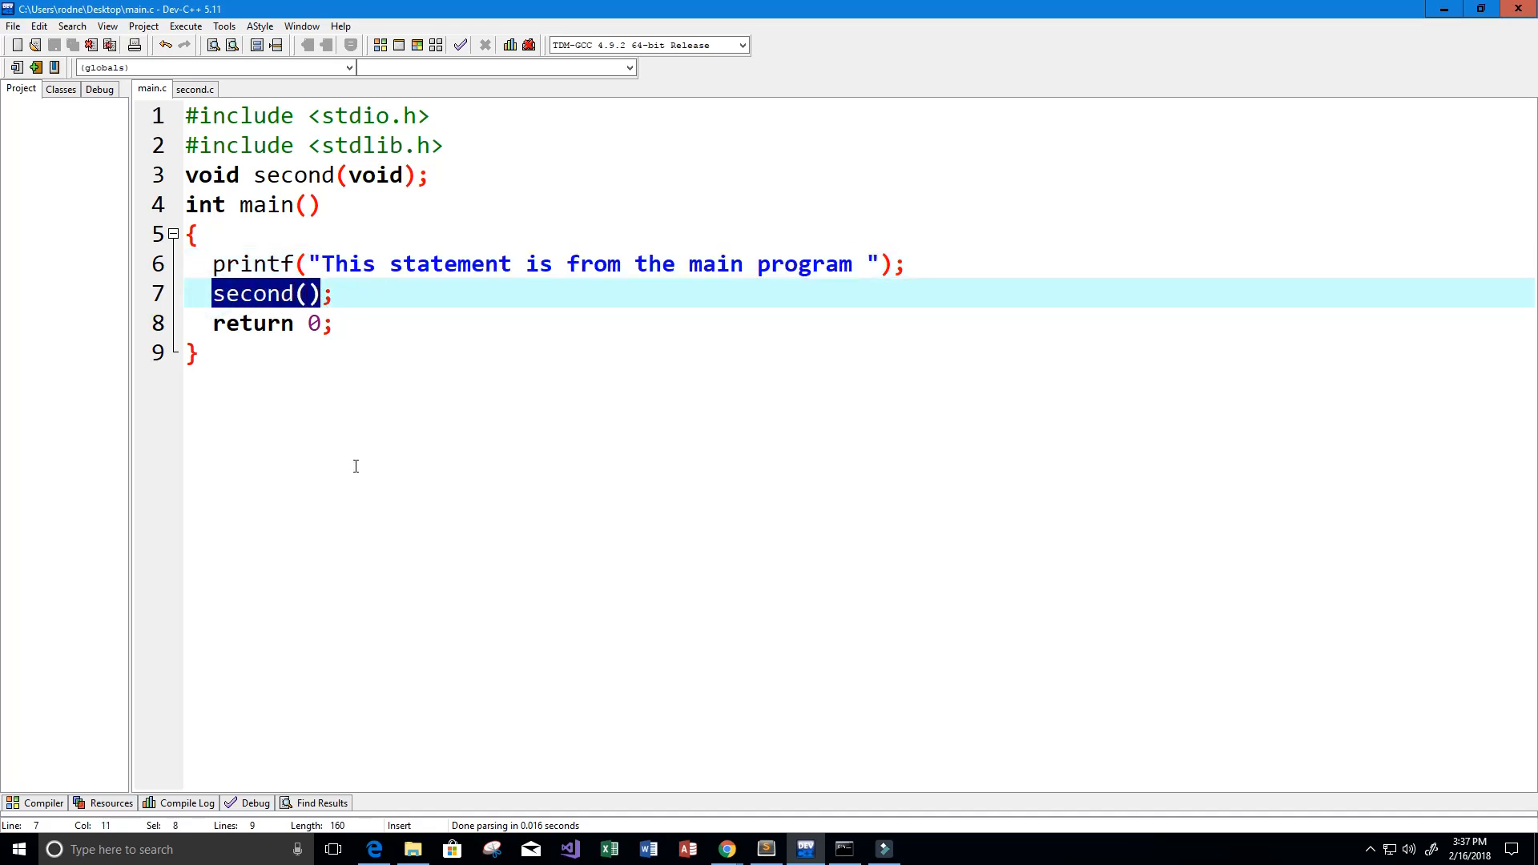
pyautogui.doubleClick(249, 324)
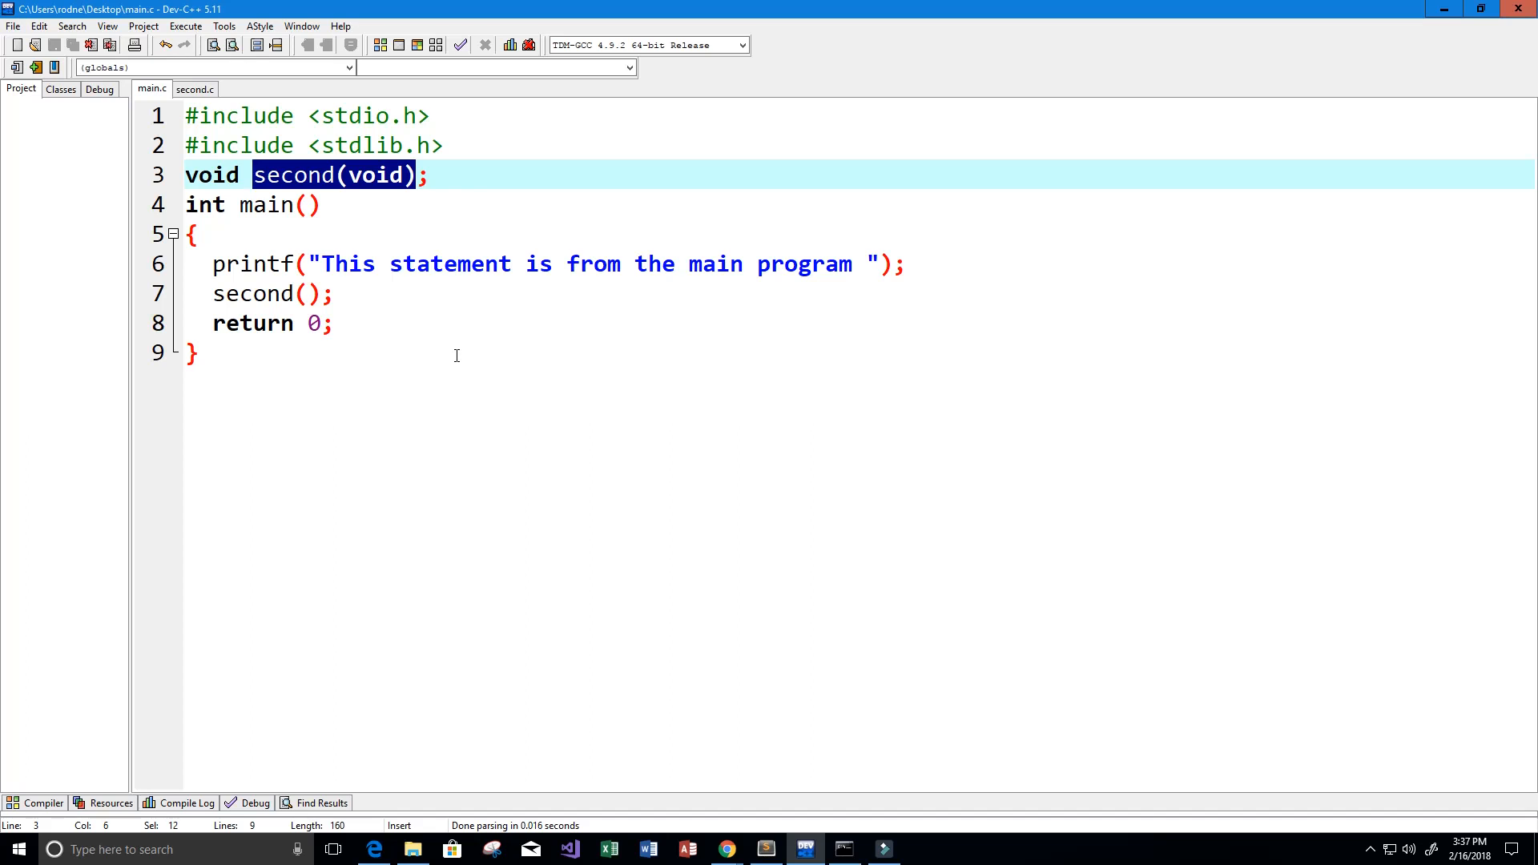
pyautogui.moveTo(476, 383)
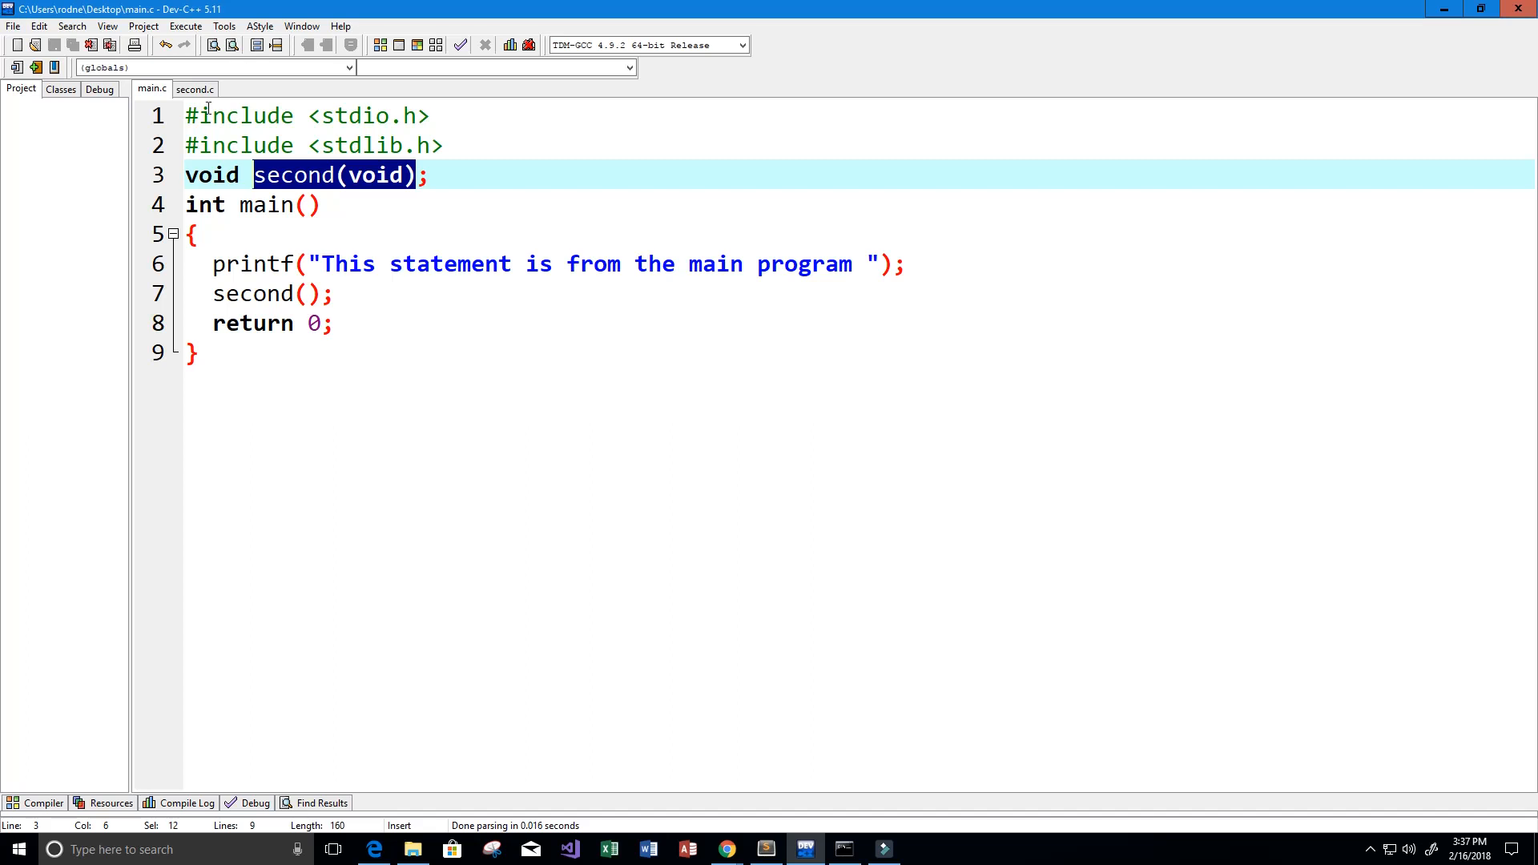
# - Switch to second.c and highlight its stdio.h include, the second function name and its printf call
pyautogui.click(193, 88)
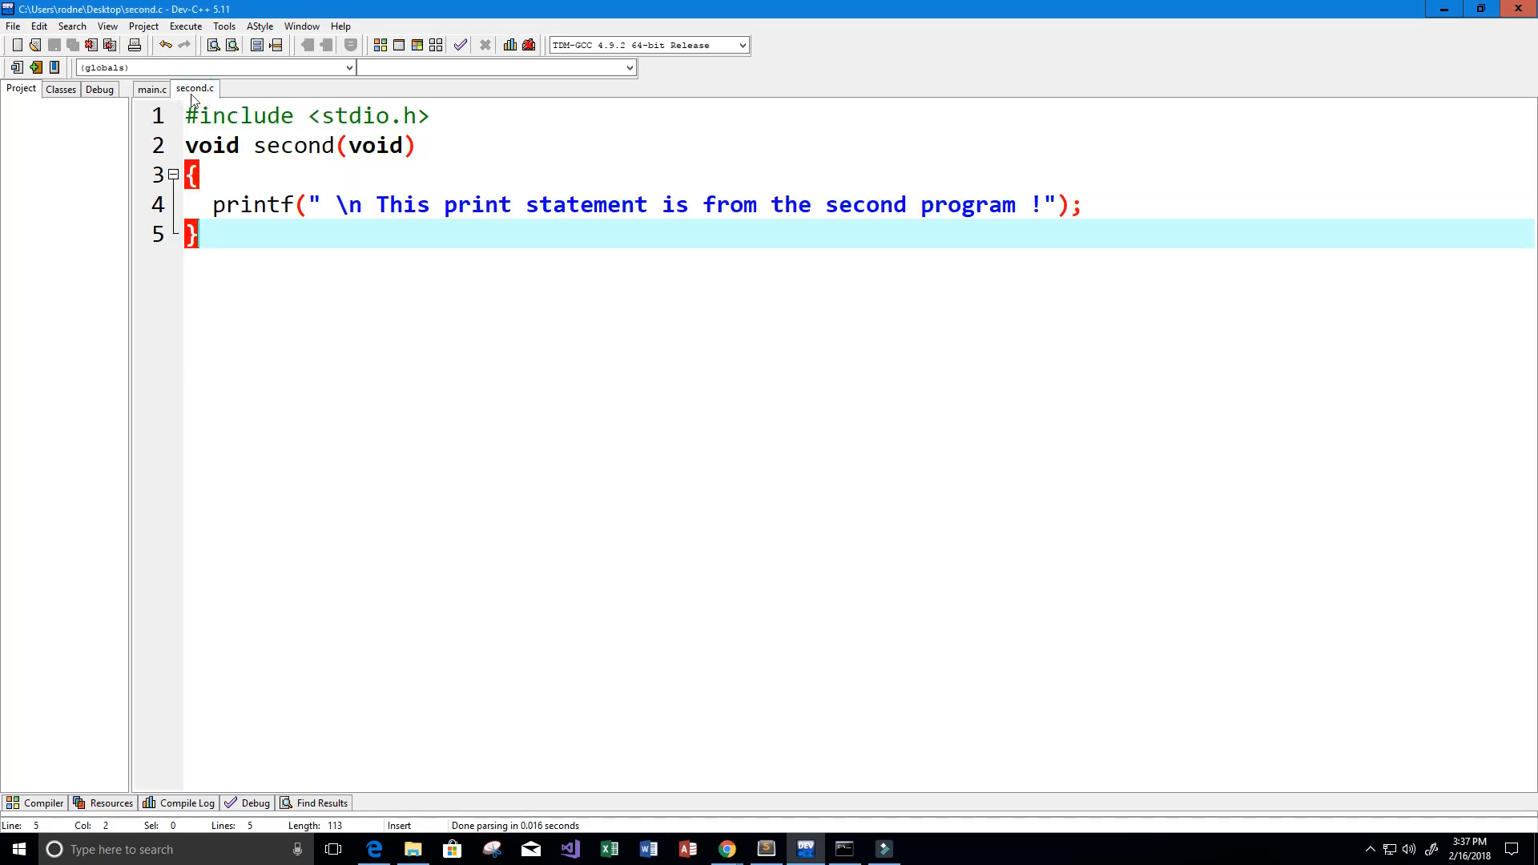
pyautogui.moveTo(358, 196)
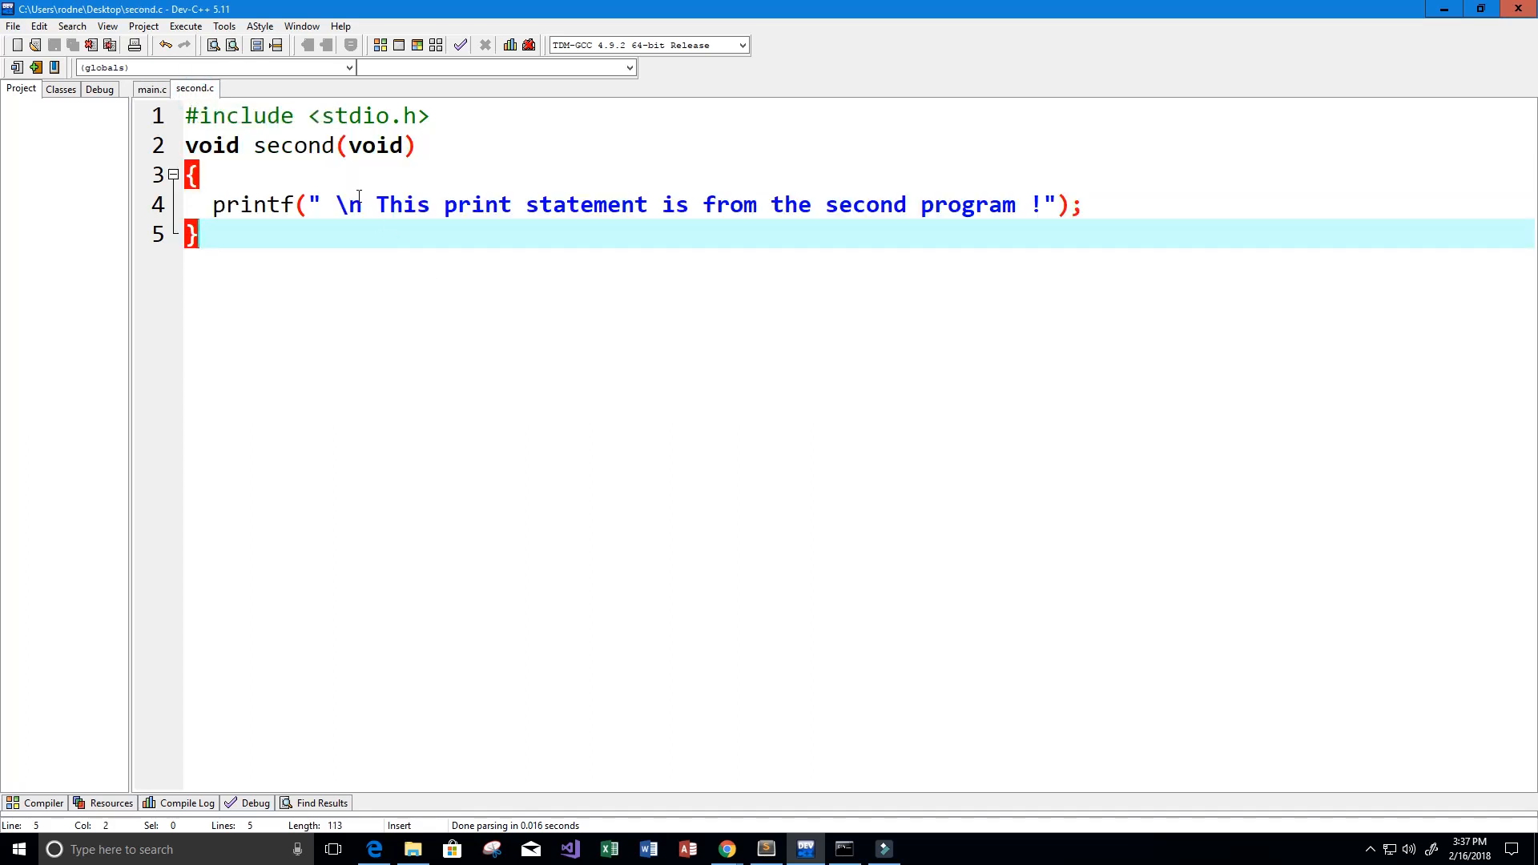
pyautogui.click(196, 116)
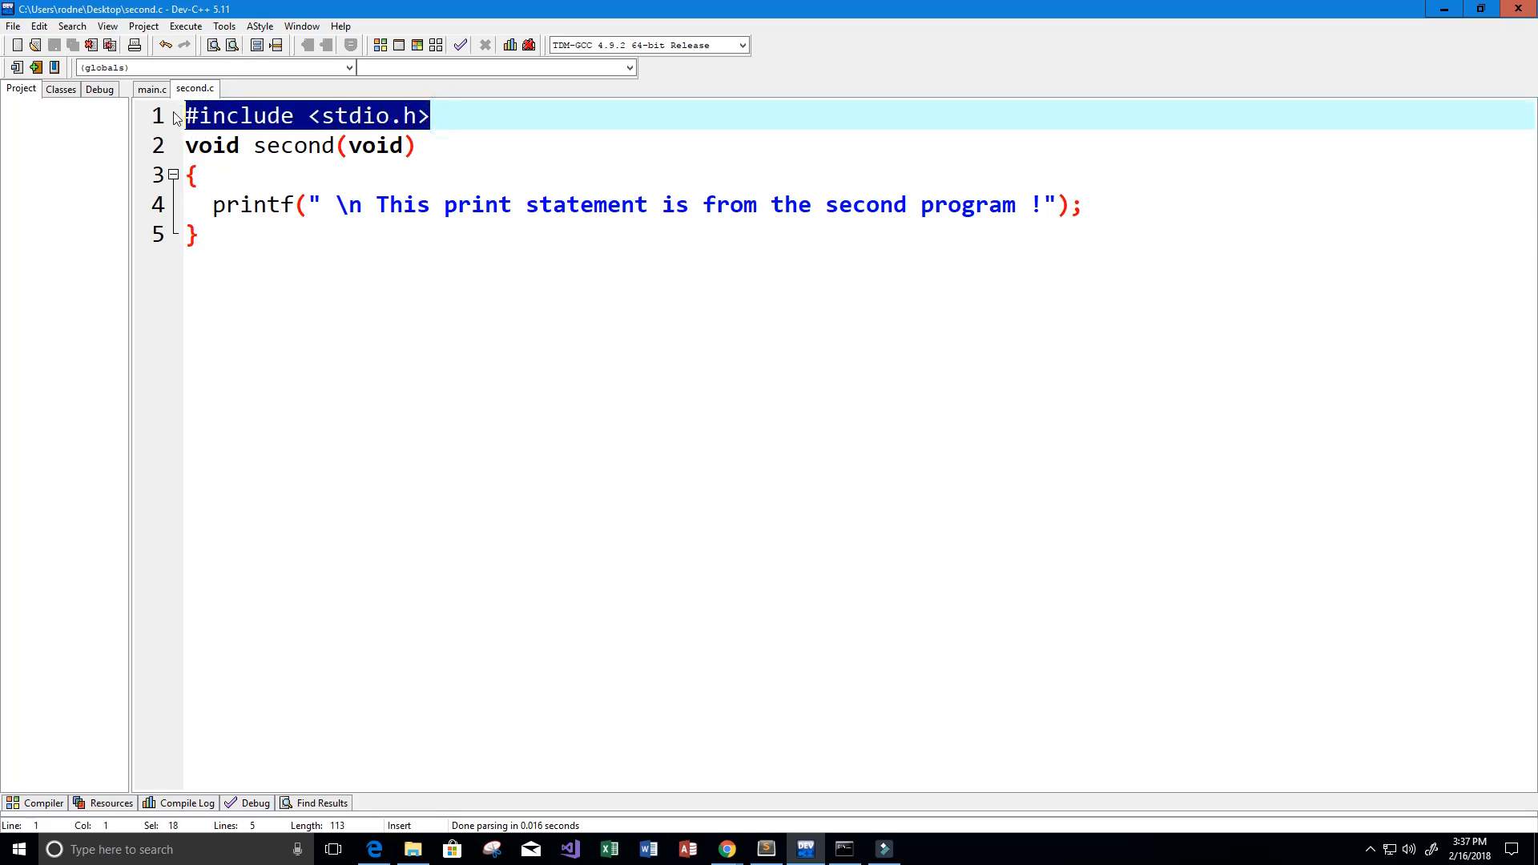
pyautogui.moveTo(500, 158)
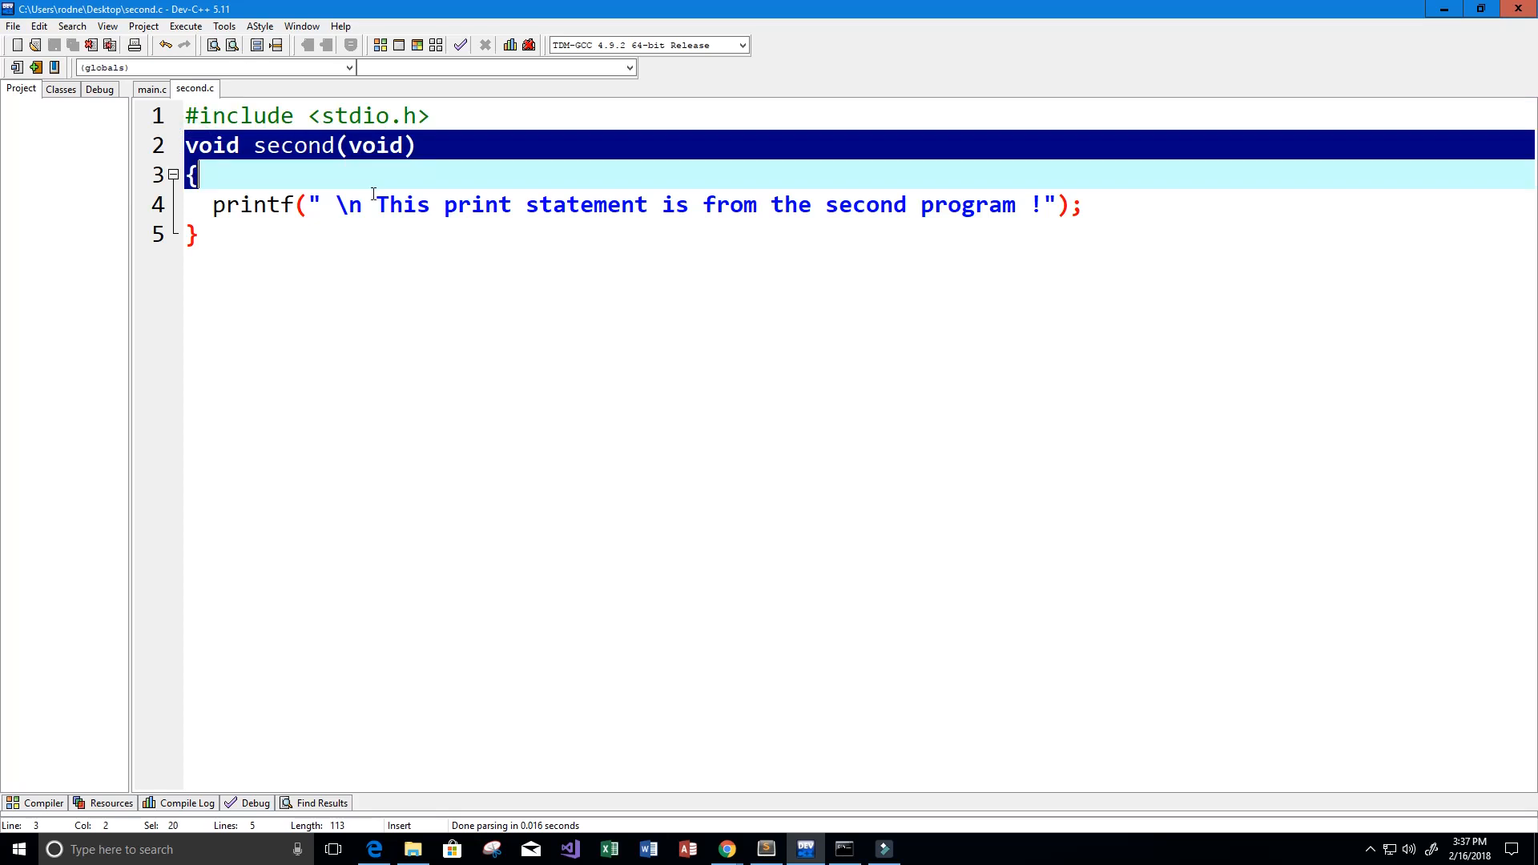
pyautogui.click(257, 145)
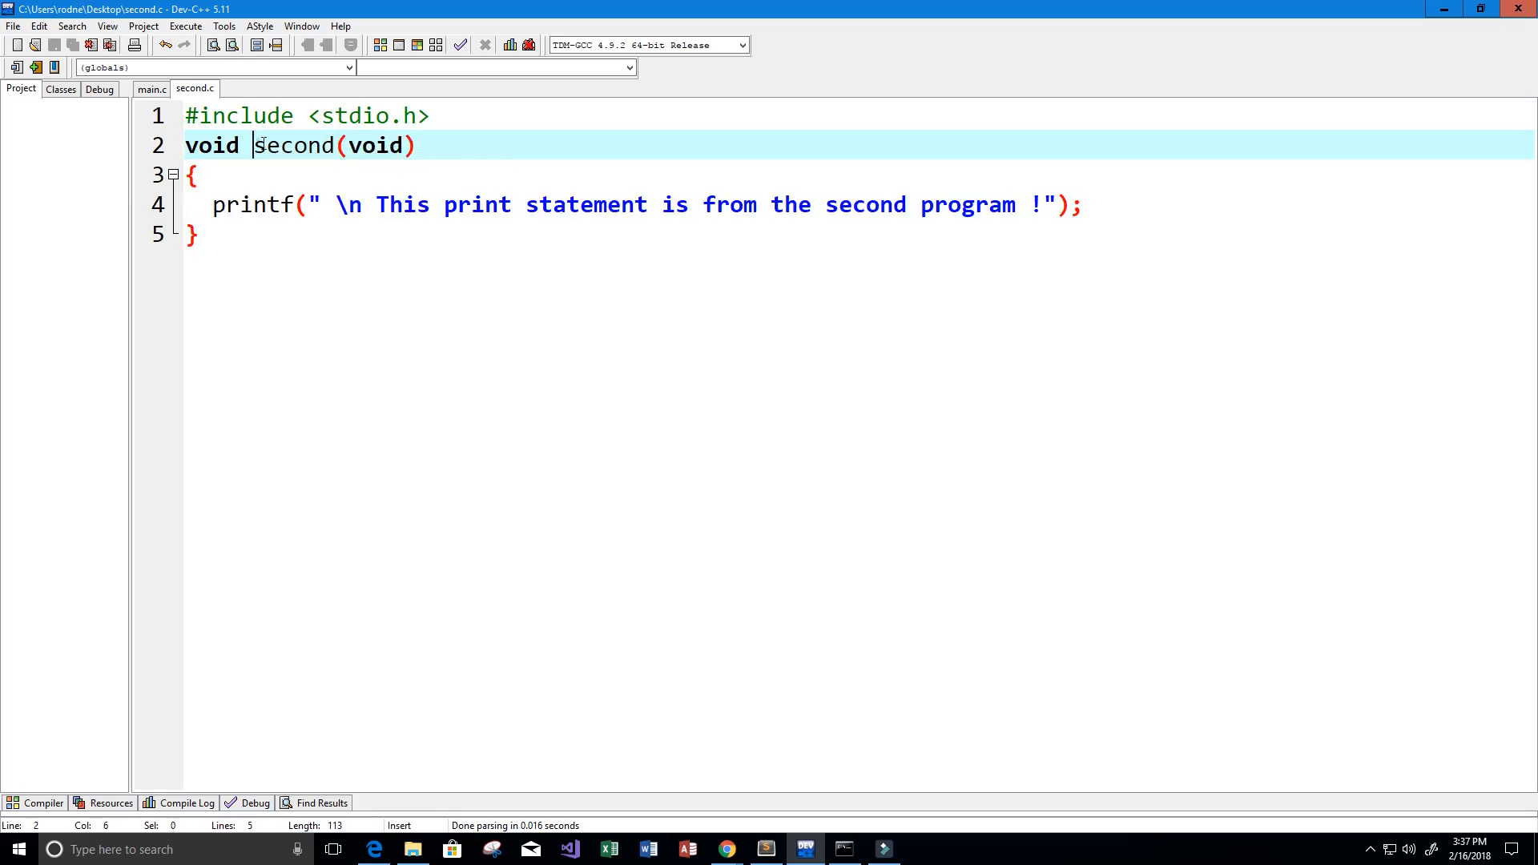
pyautogui.doubleClick(293, 145)
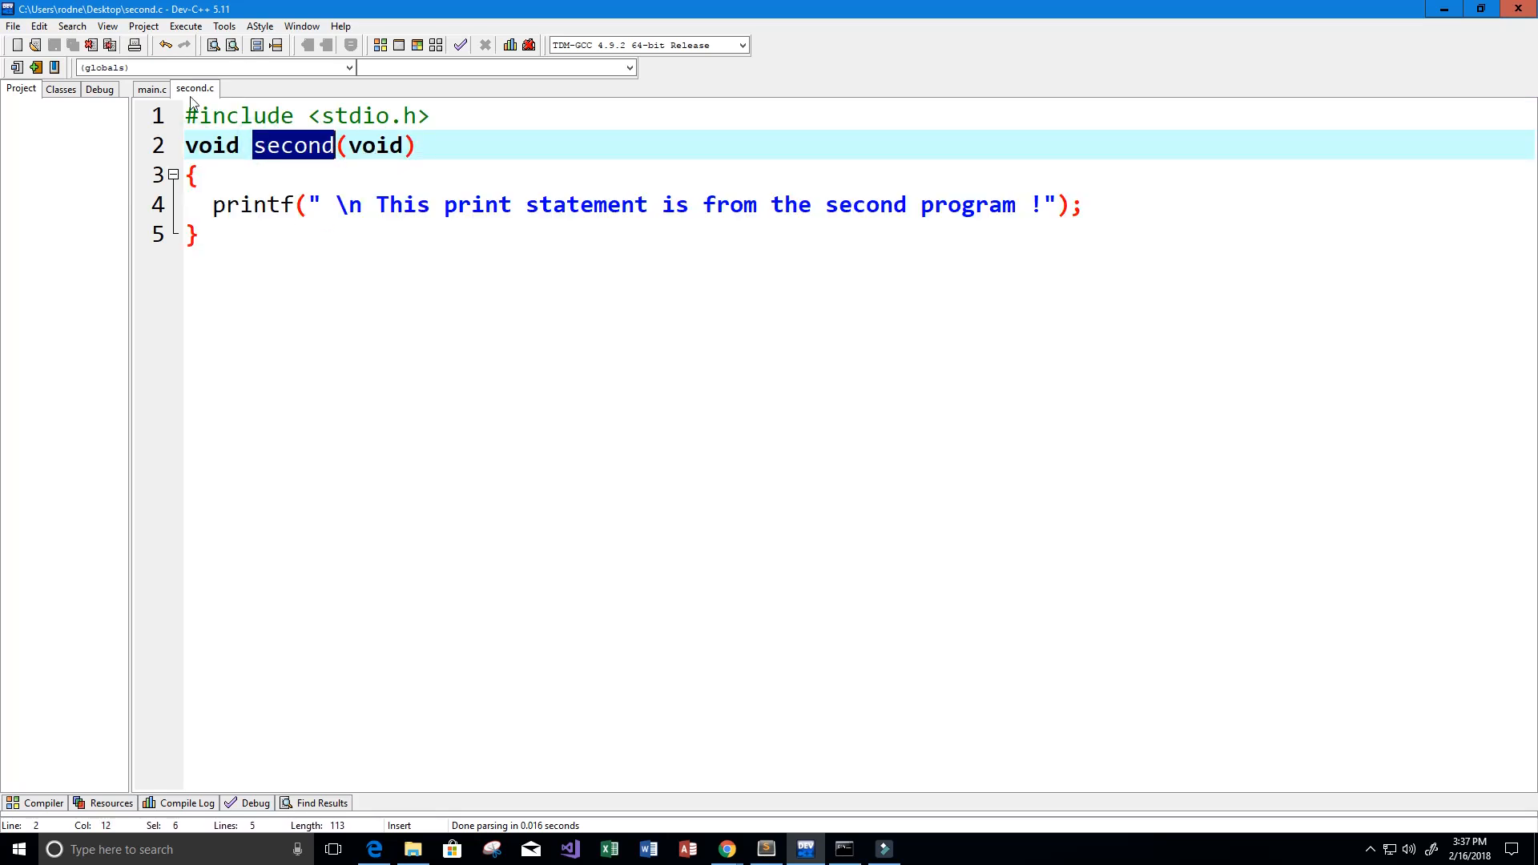
pyautogui.moveTo(411, 231)
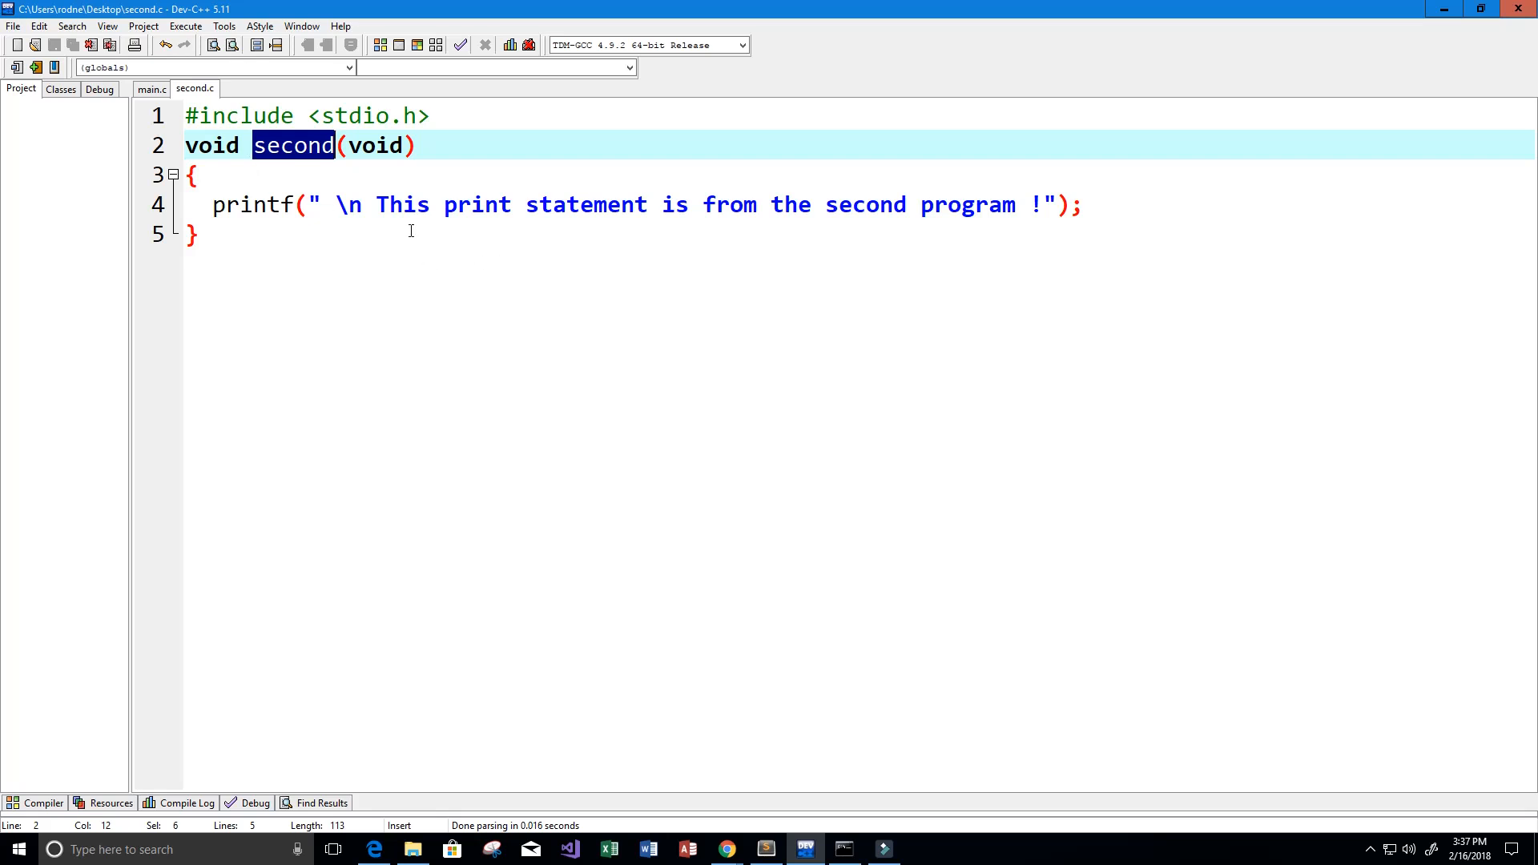
pyautogui.doubleClick(245, 205)
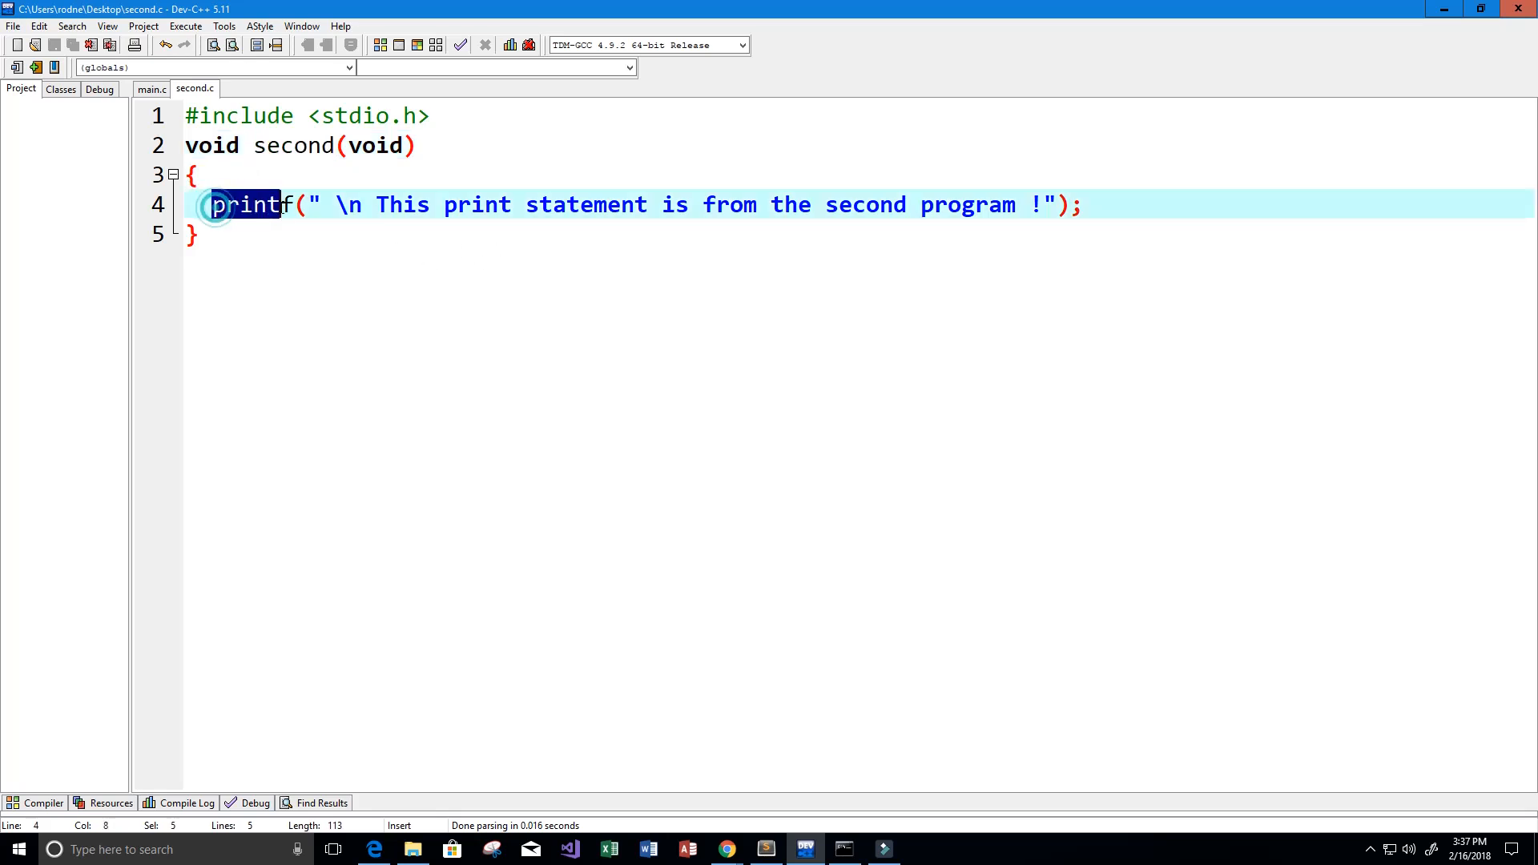
pyautogui.doubleClick(385, 204)
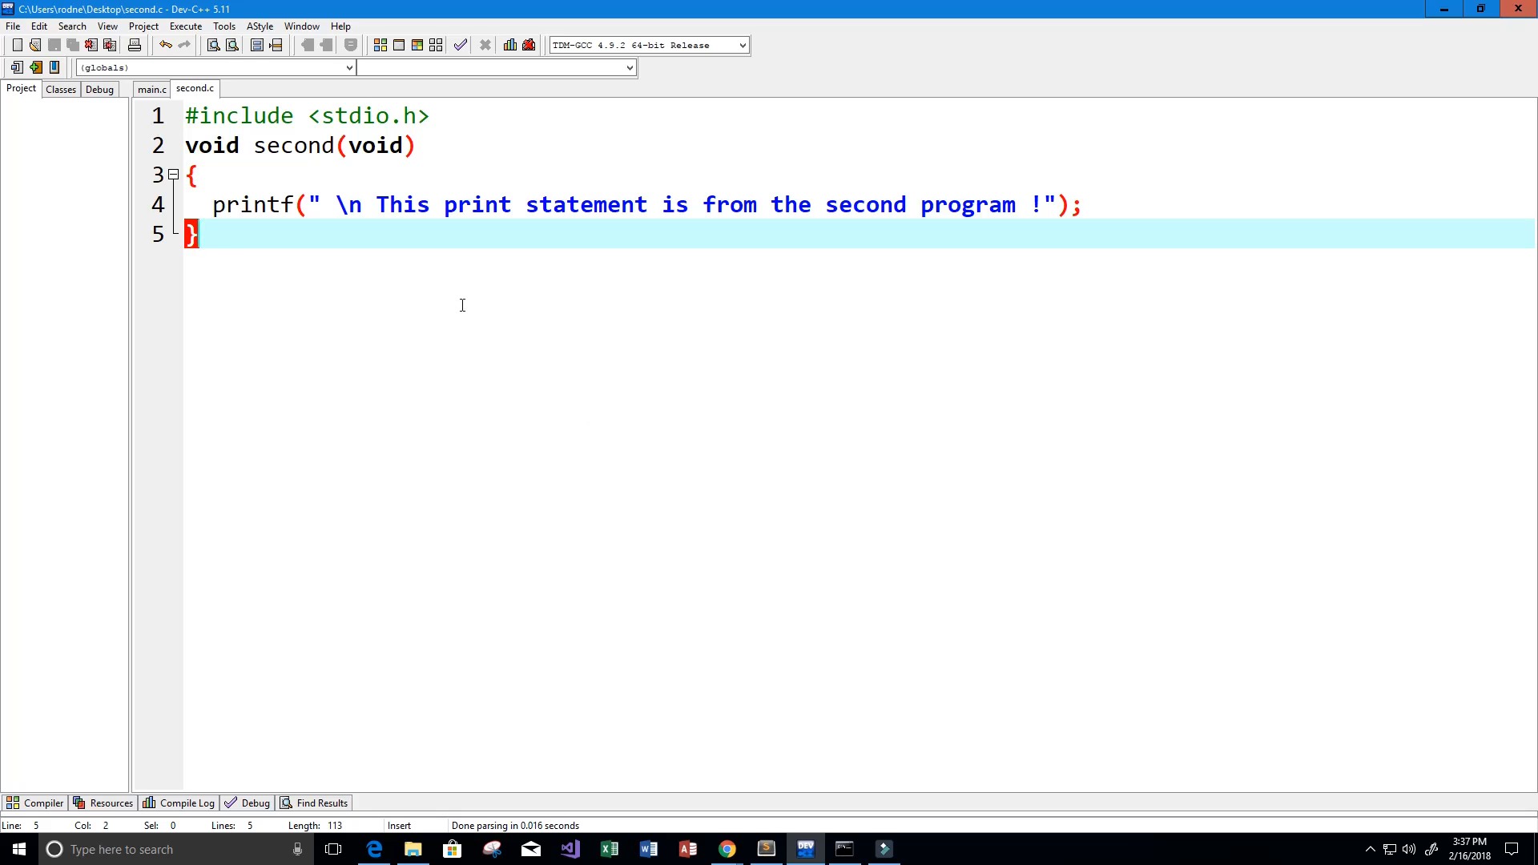
pyautogui.click(152, 88)
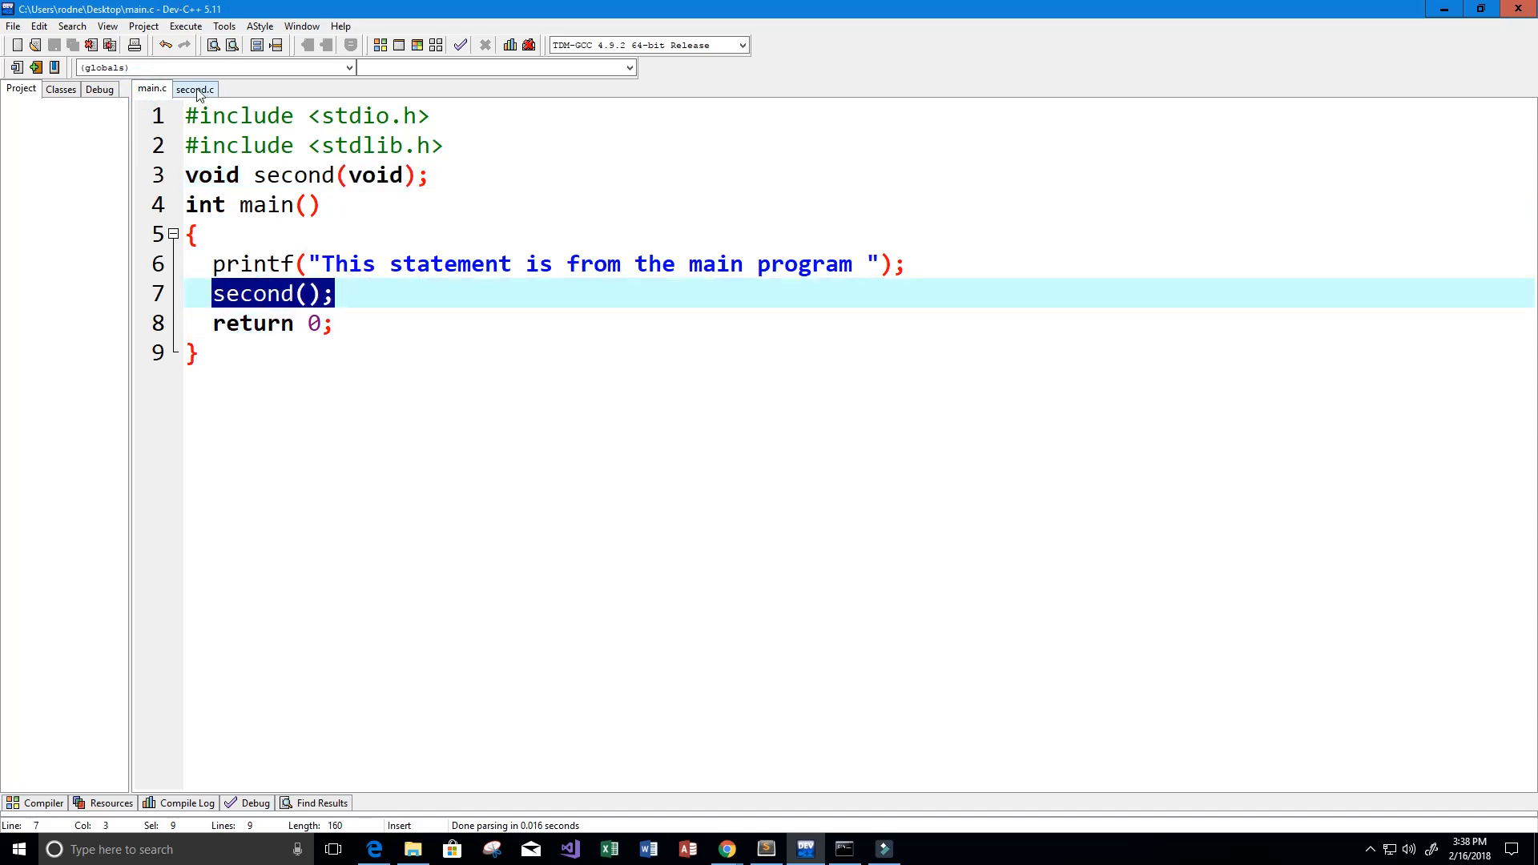
pyautogui.click(194, 89)
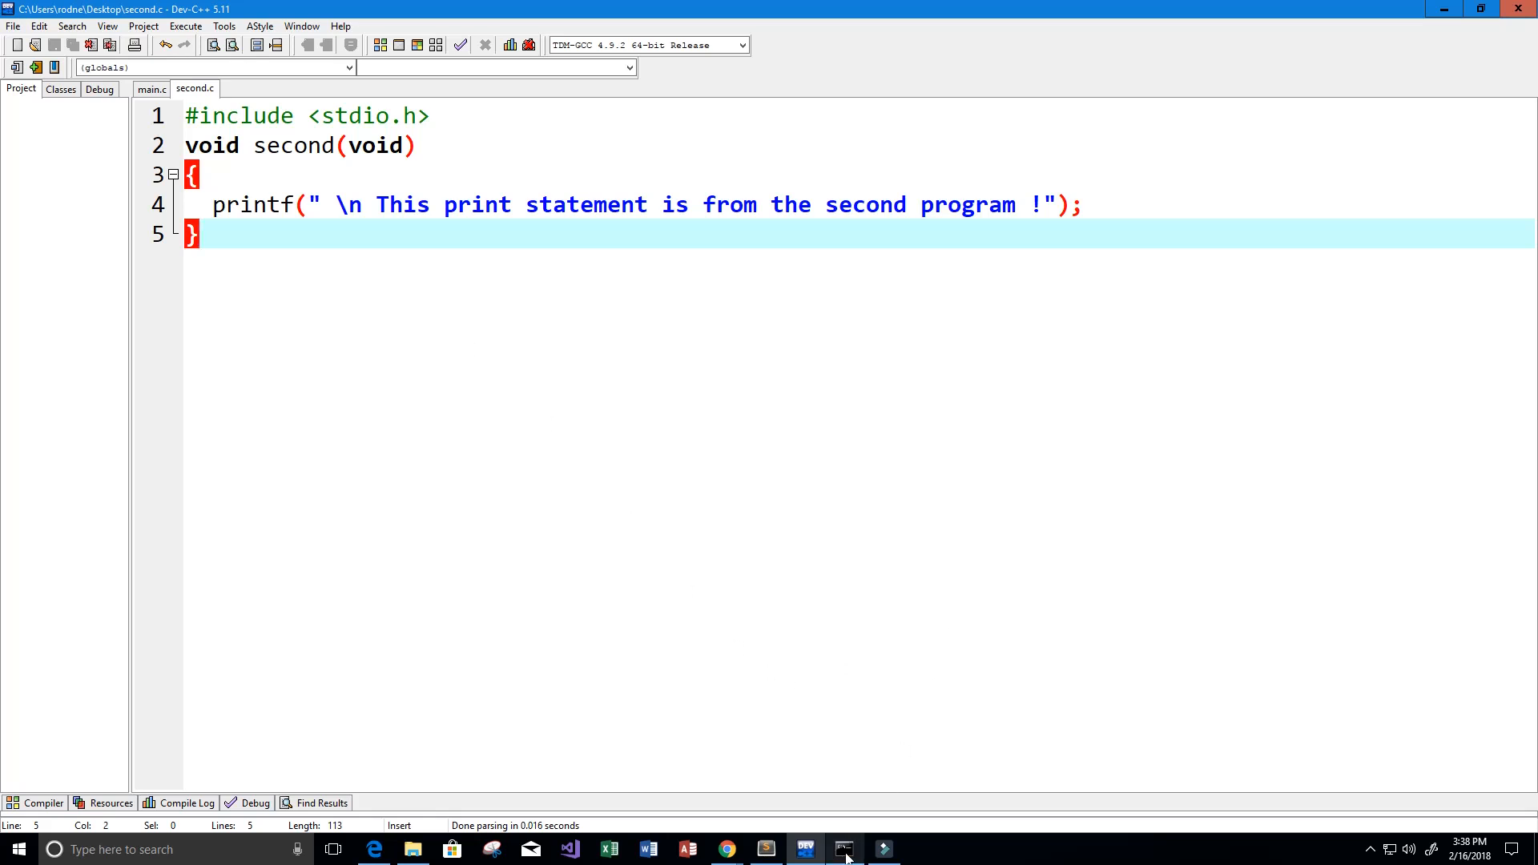
# - Bring up Command Prompt and change directory to Desktop with 'cd Desktop'
pyautogui.click(843, 849)
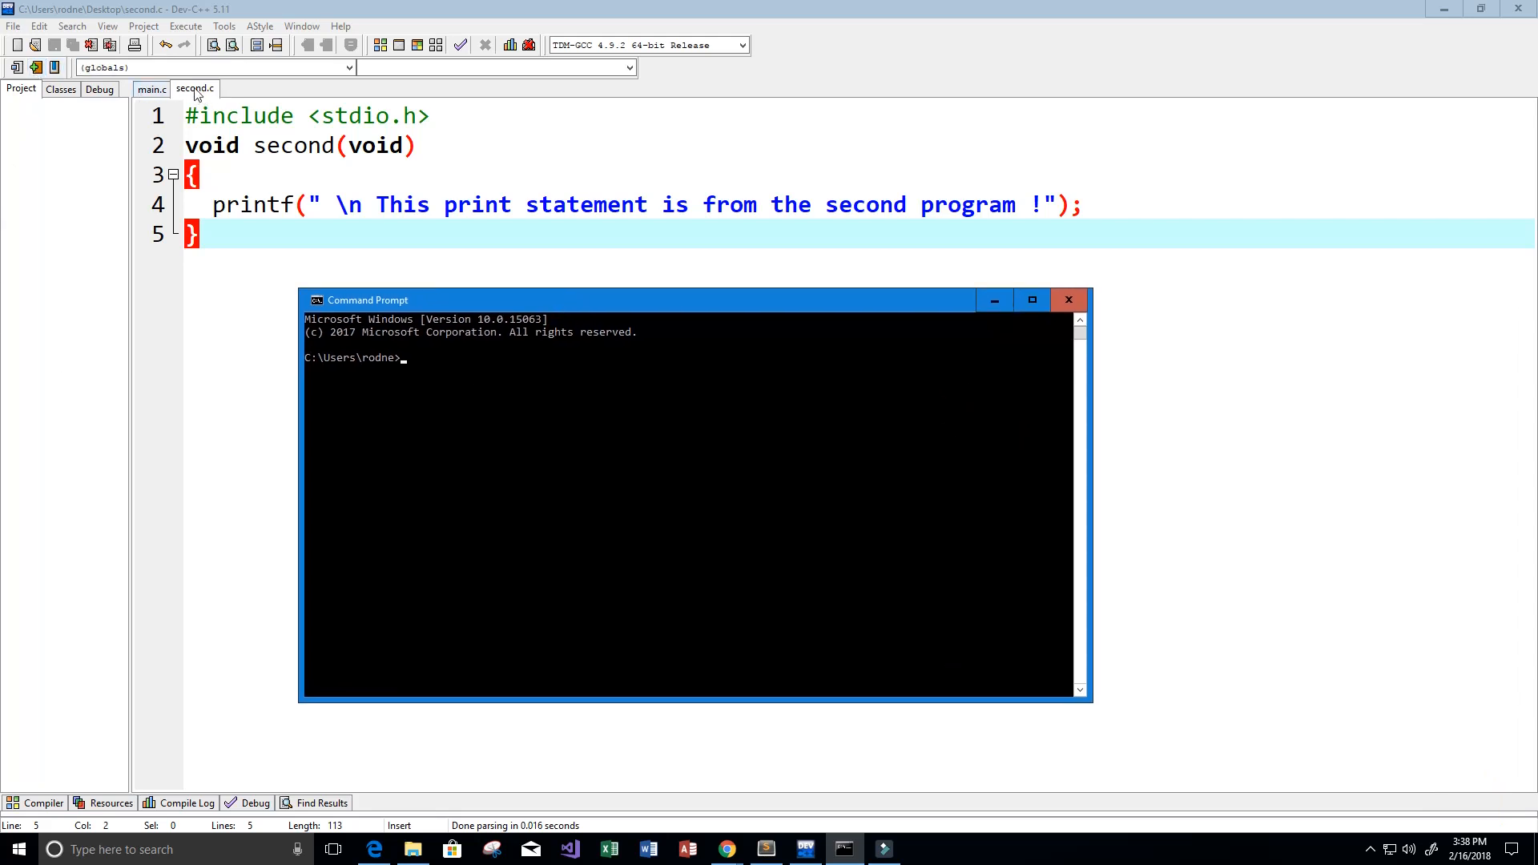
pyautogui.click(556, 467)
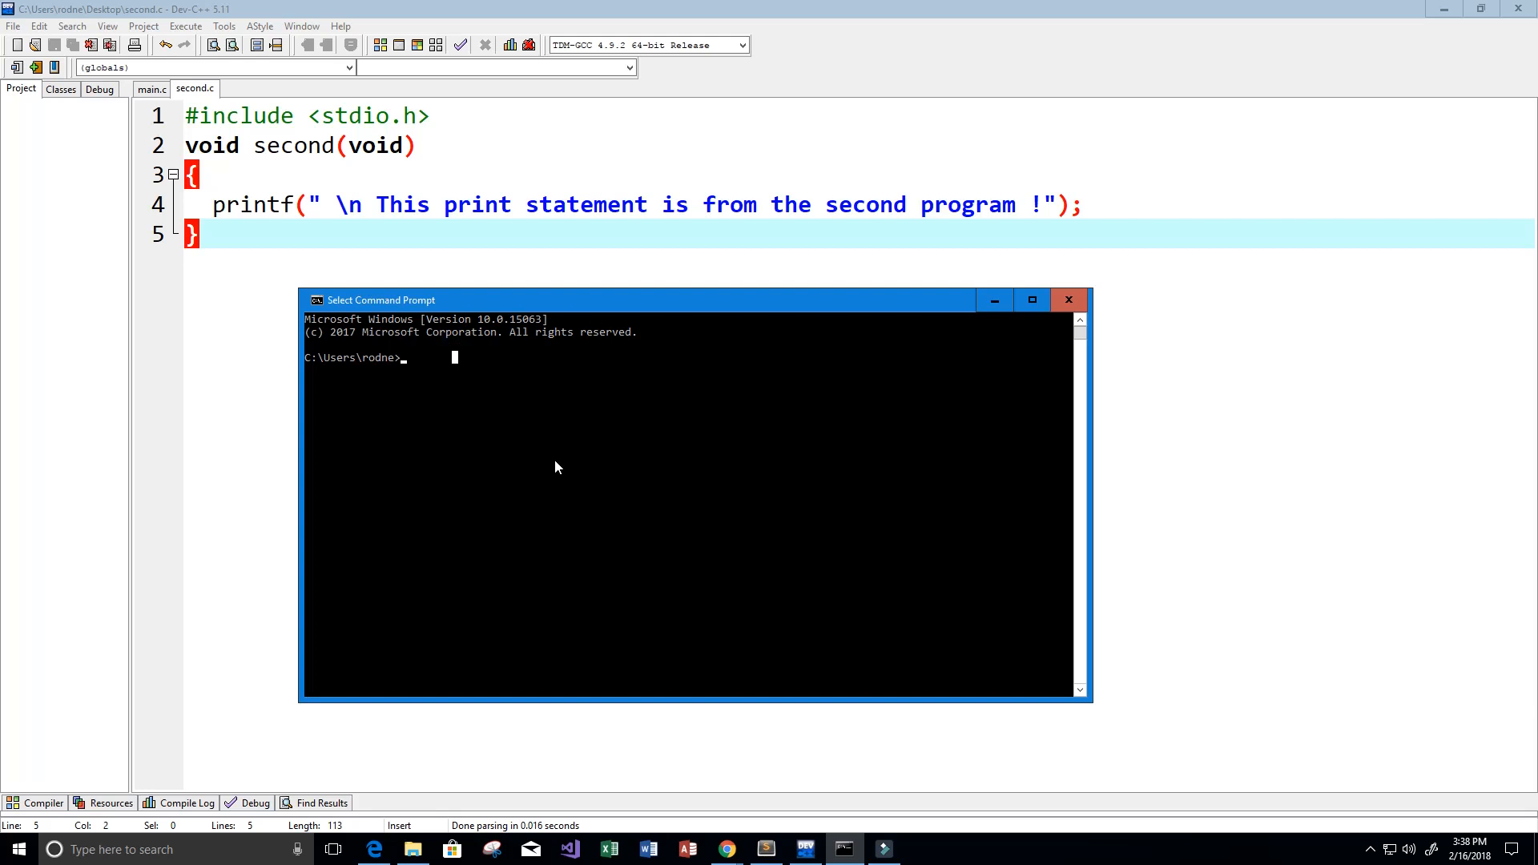
pyautogui.write('cd')
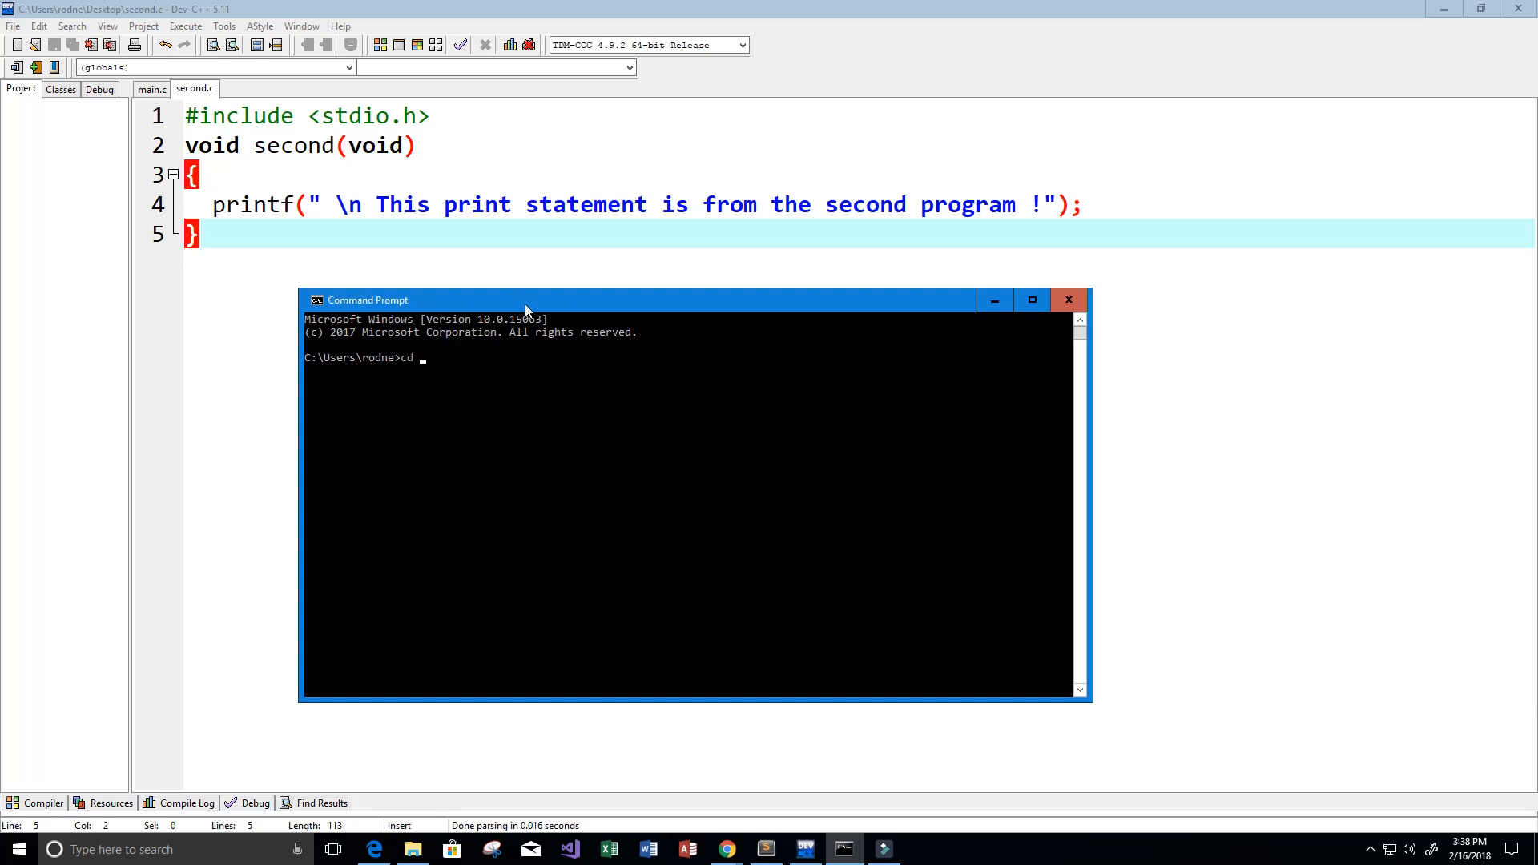
pyautogui.moveTo(532, 397)
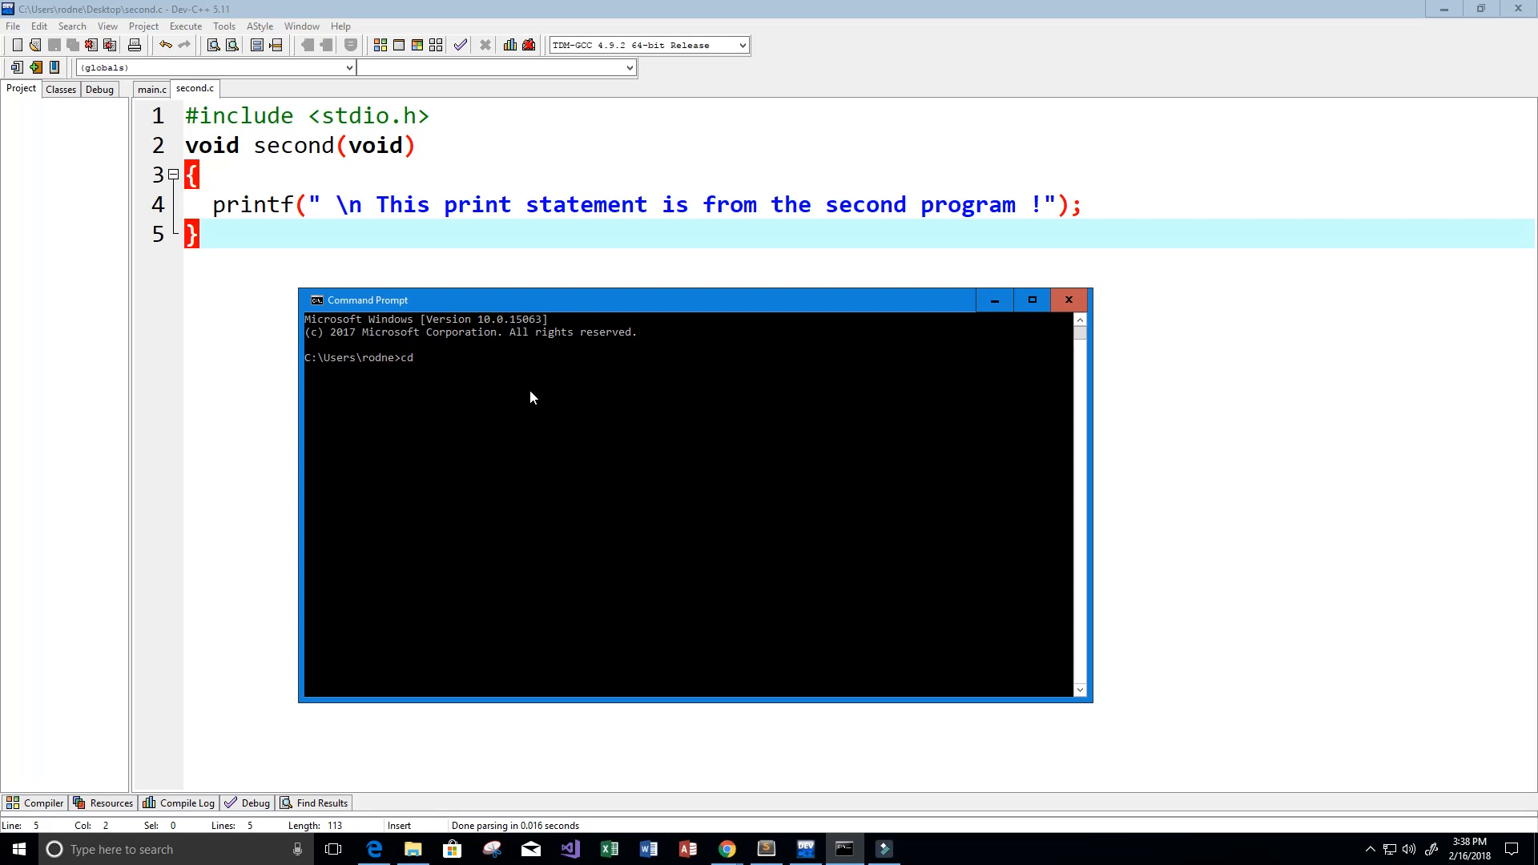
pyautogui.write('Des')
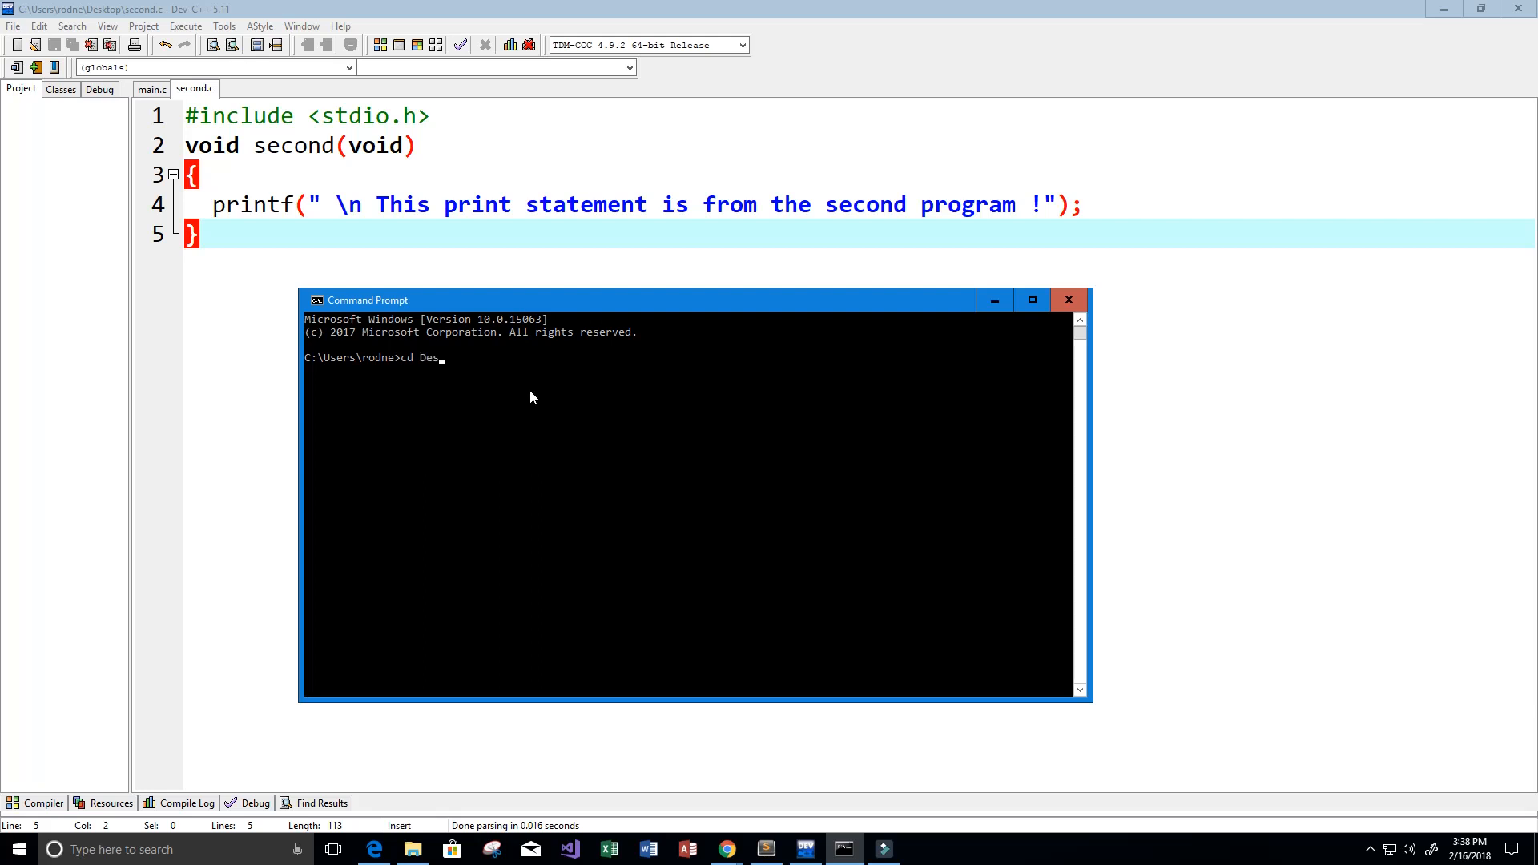
pyautogui.write('ktop')
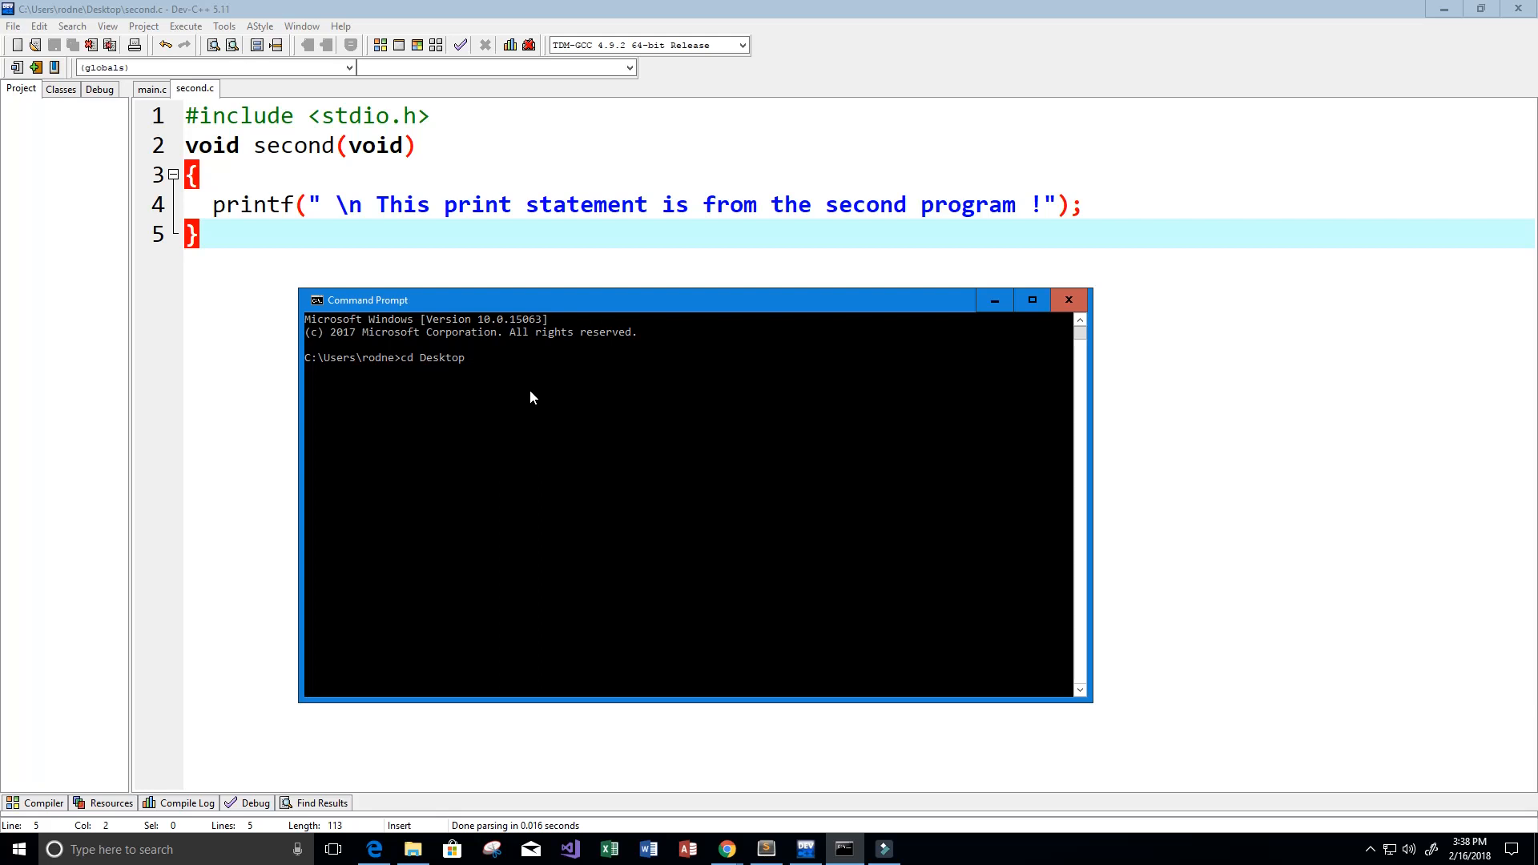
pyautogui.press('Return')
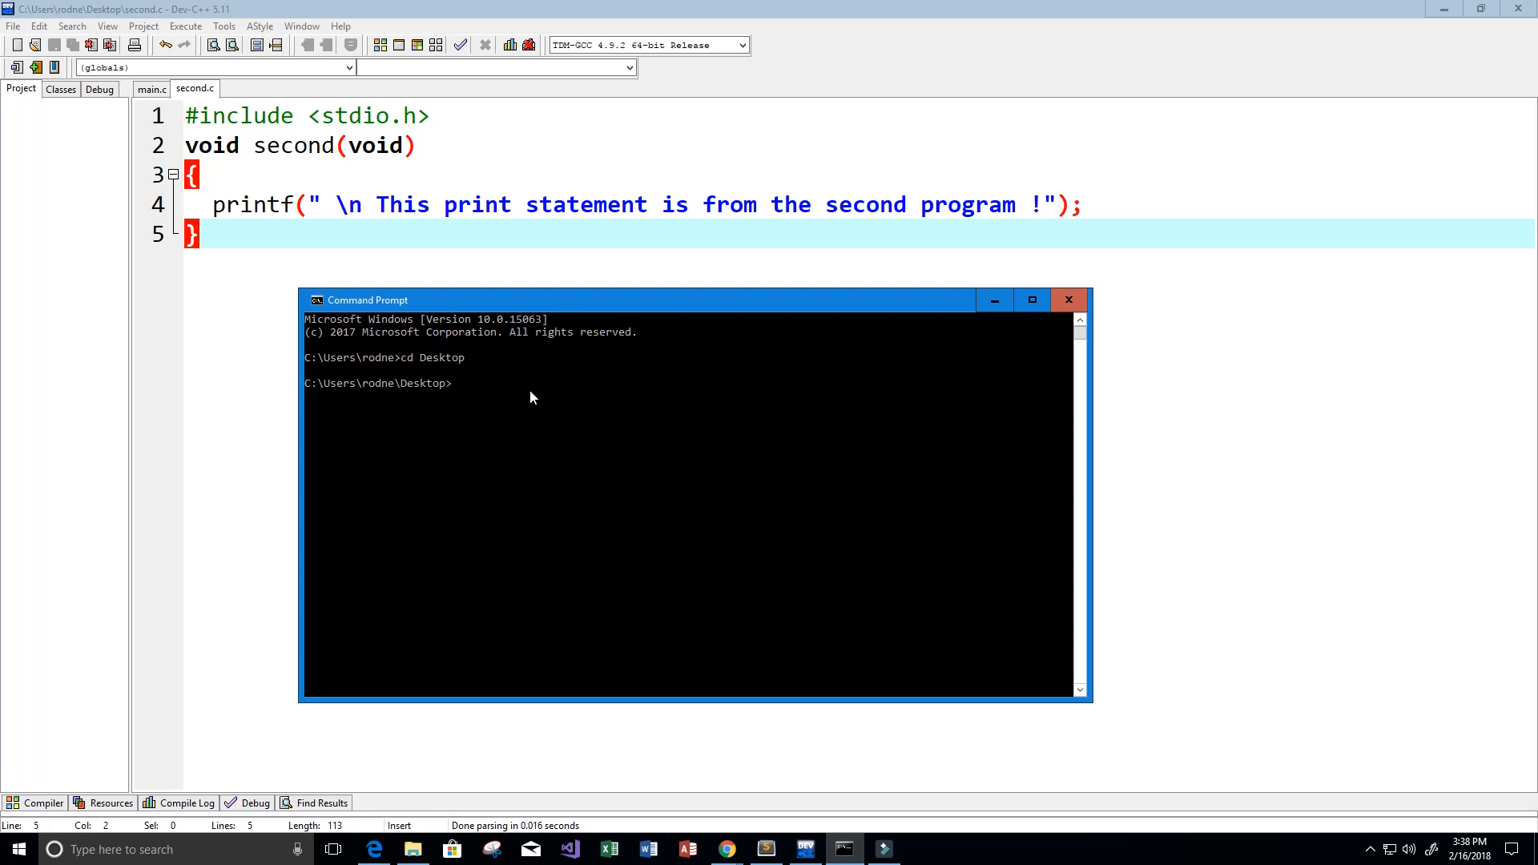
# - Run 'gcc main.c second.c -o combined' to build both files into one executable
pyautogui.write('gcc')
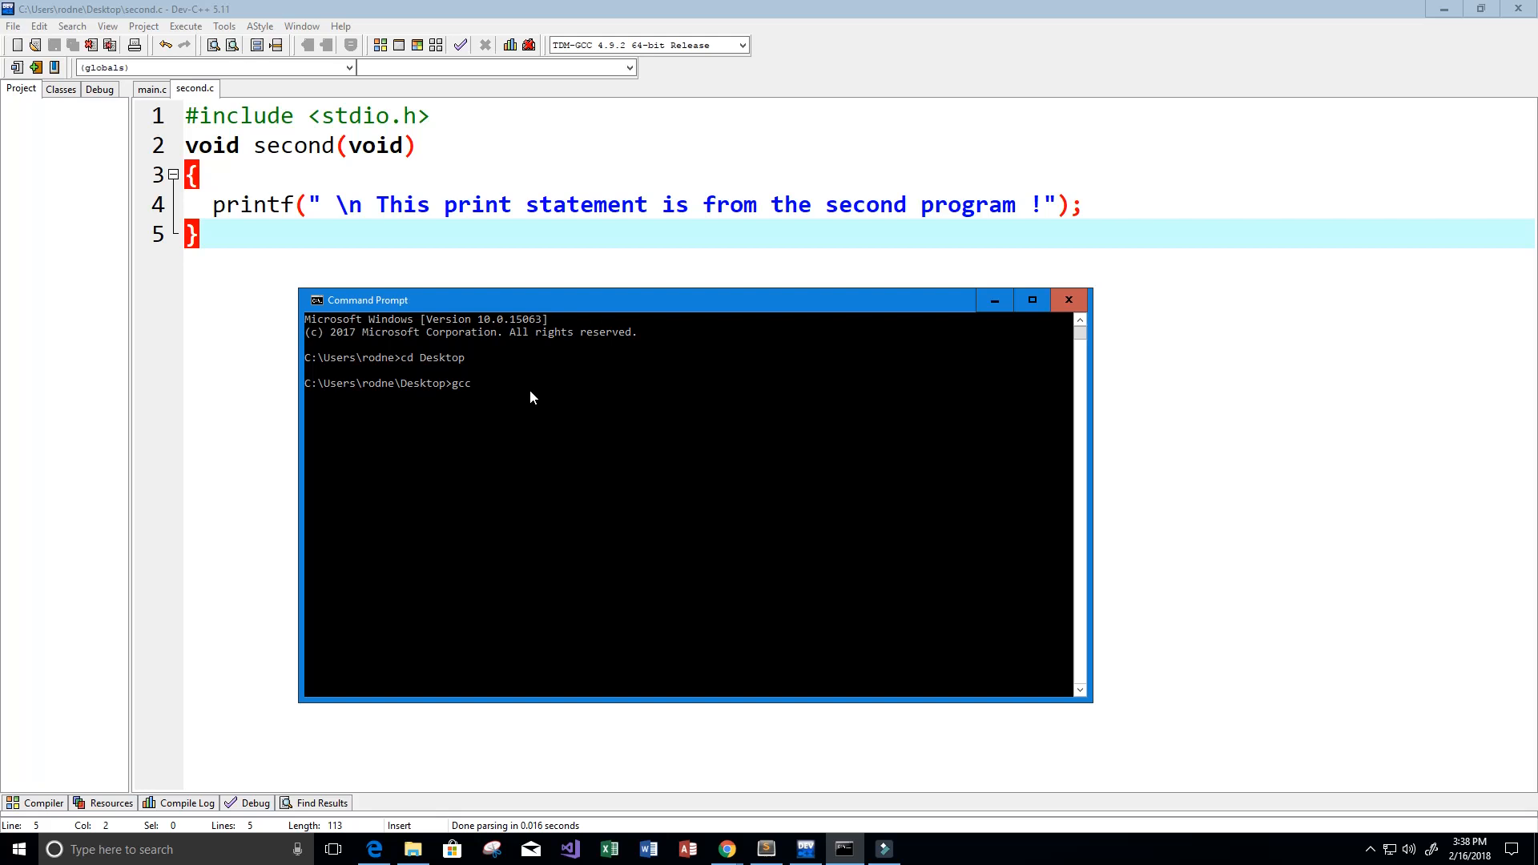
pyautogui.write('m')
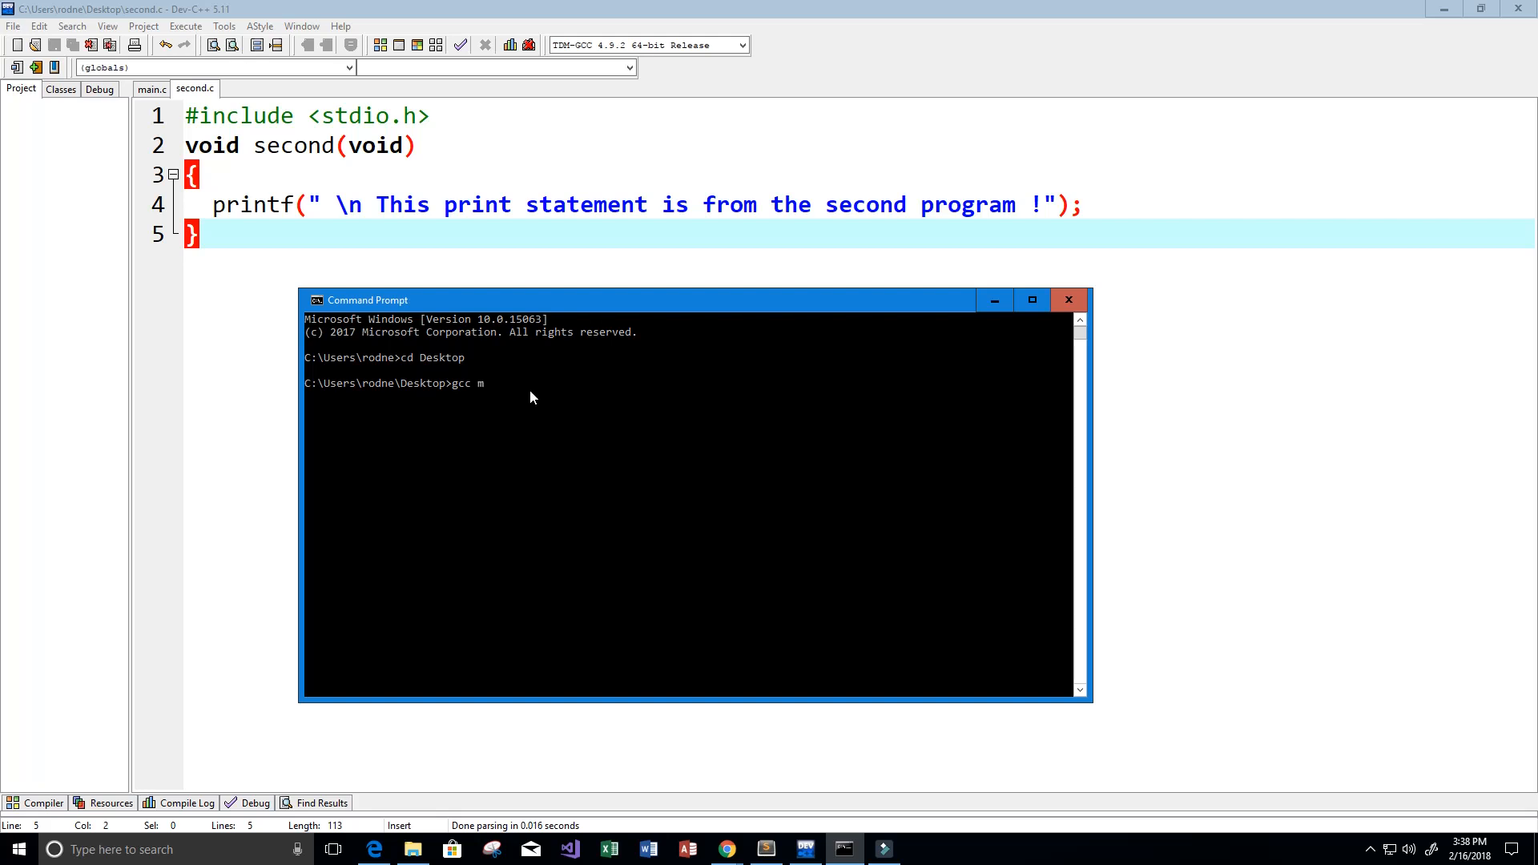
pyautogui.write('ain.c')
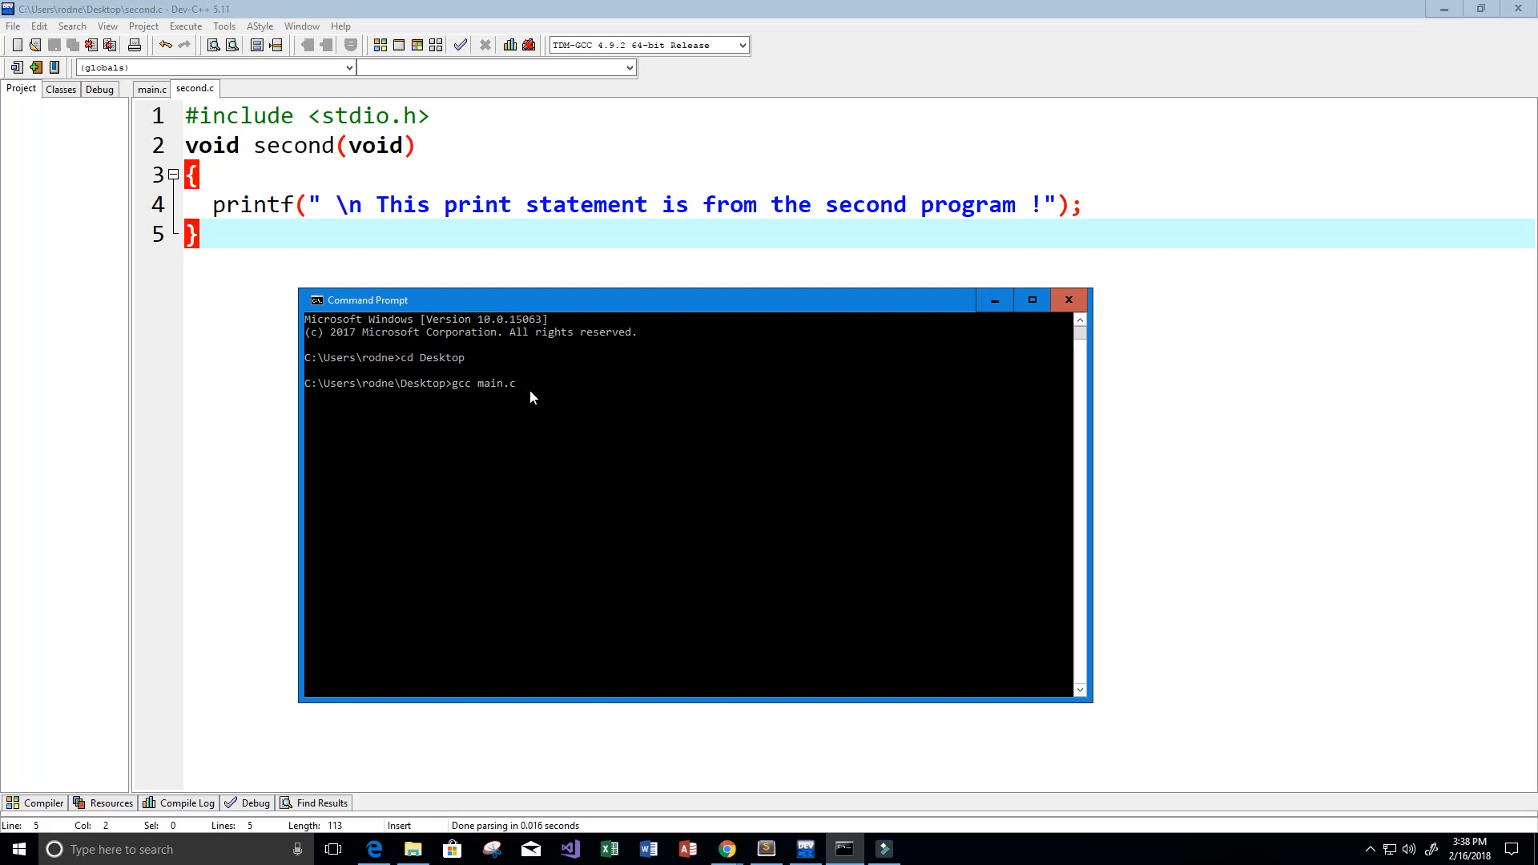
pyautogui.write('second.c')
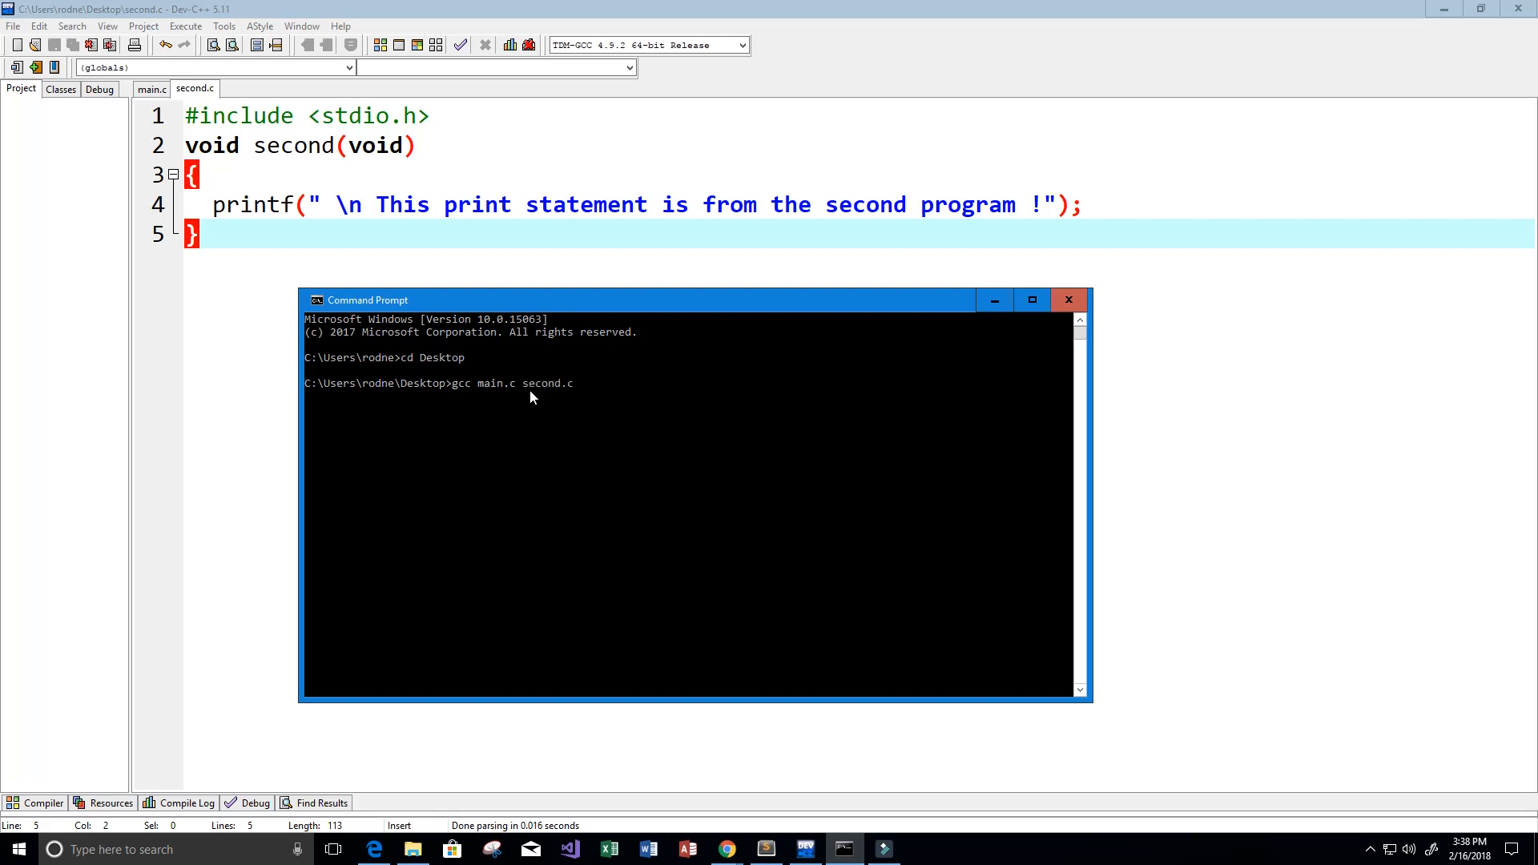
pyautogui.write('-')
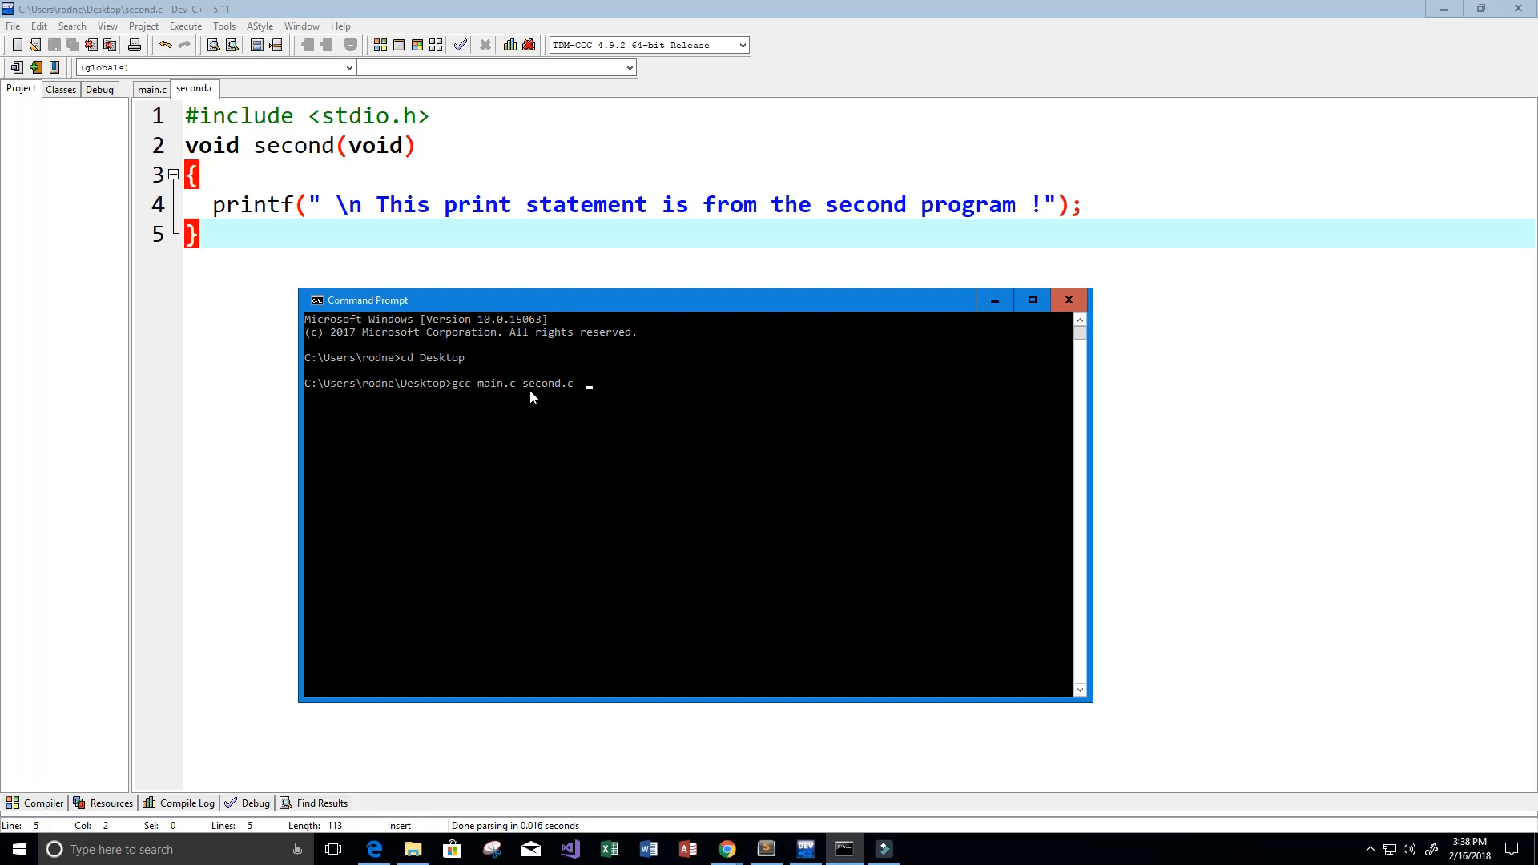
pyautogui.write('o')
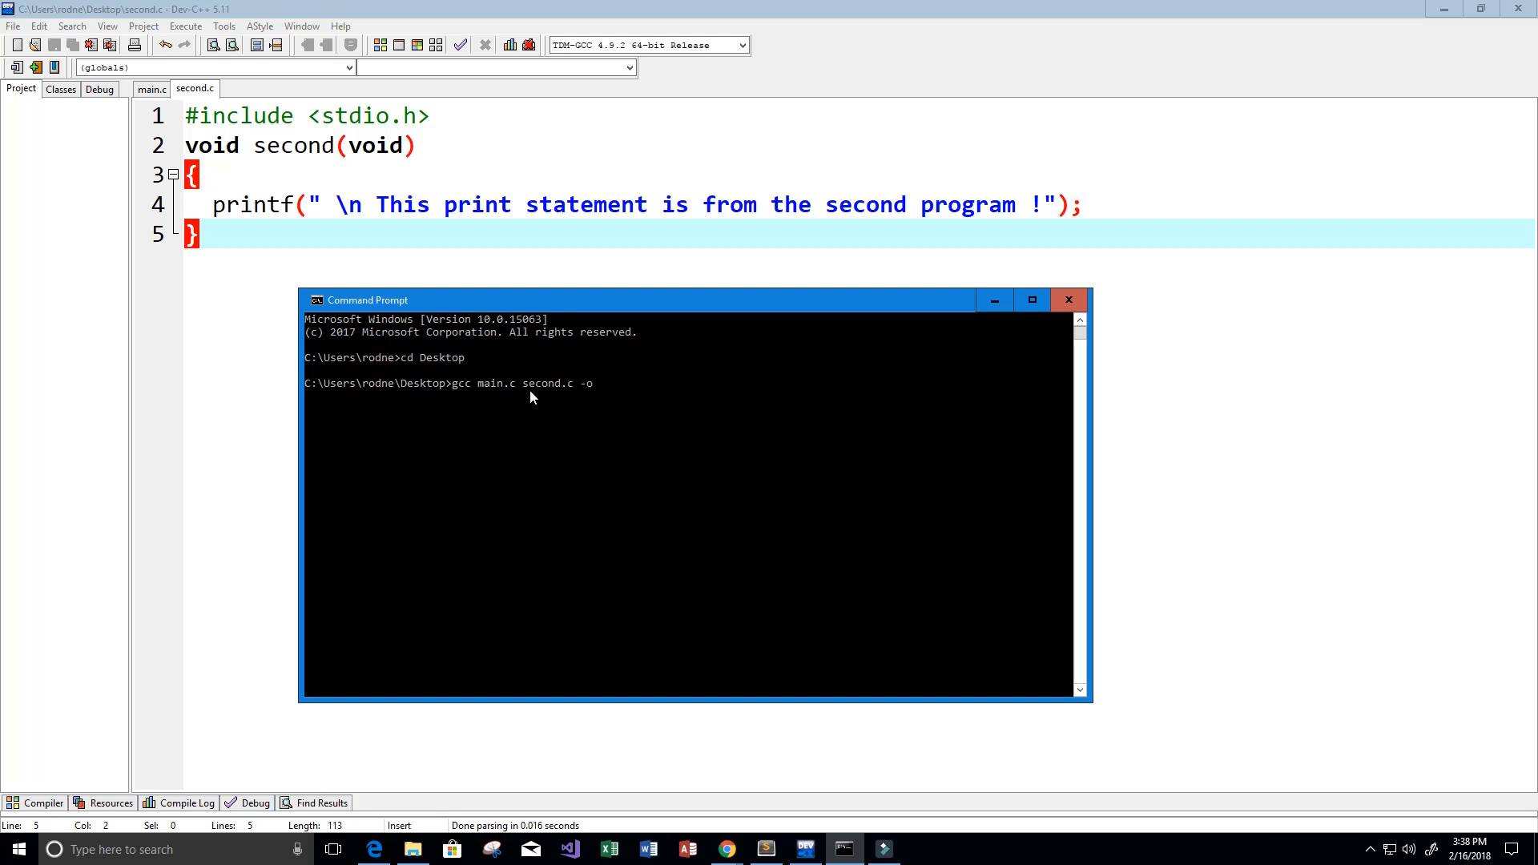
pyautogui.moveTo(792, 385)
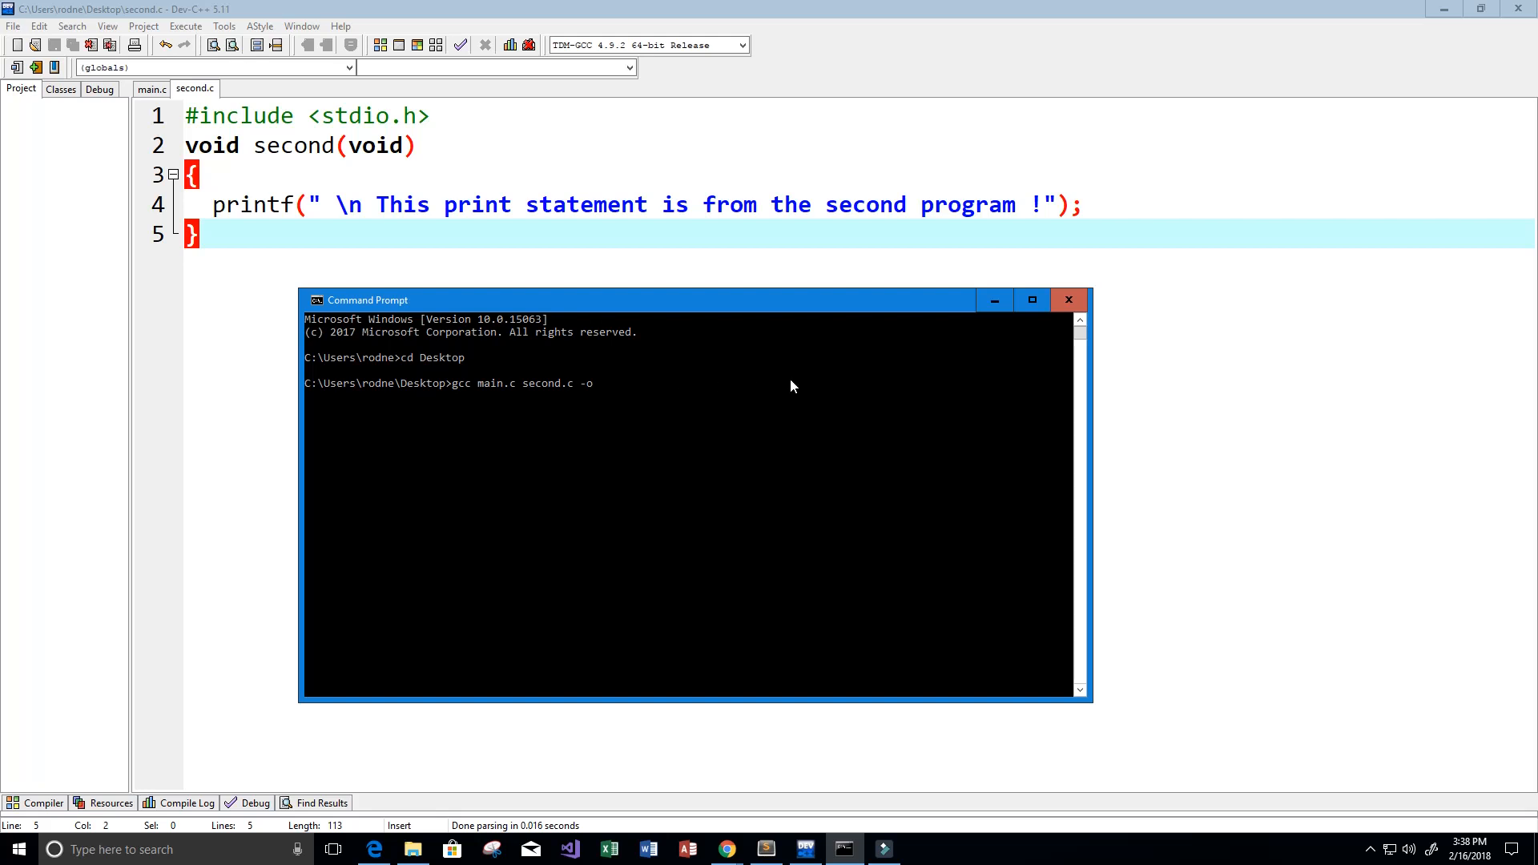
pyautogui.moveTo(834, 452)
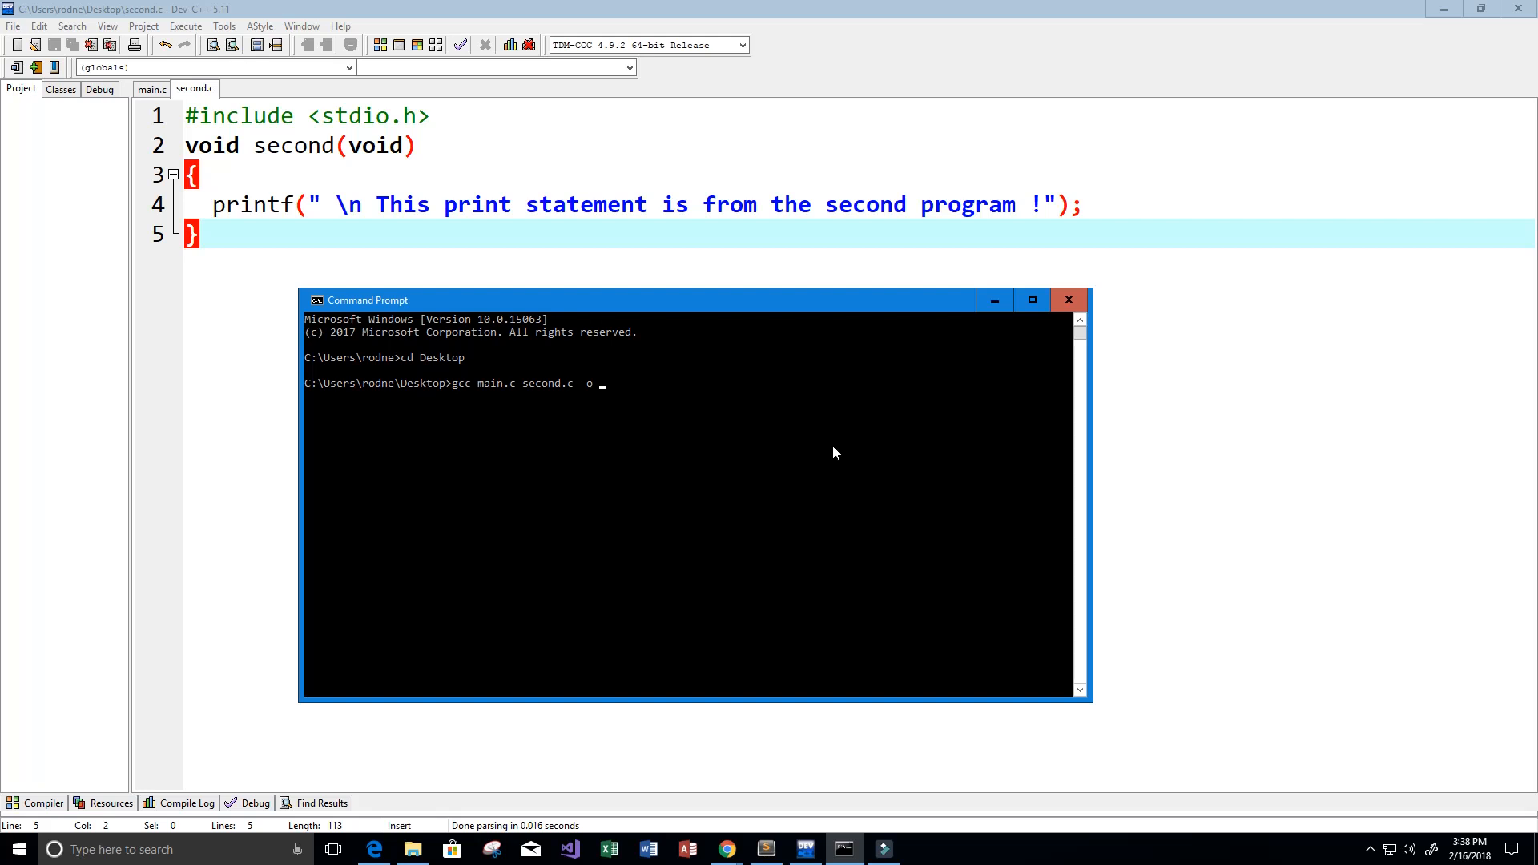
pyautogui.write('com')
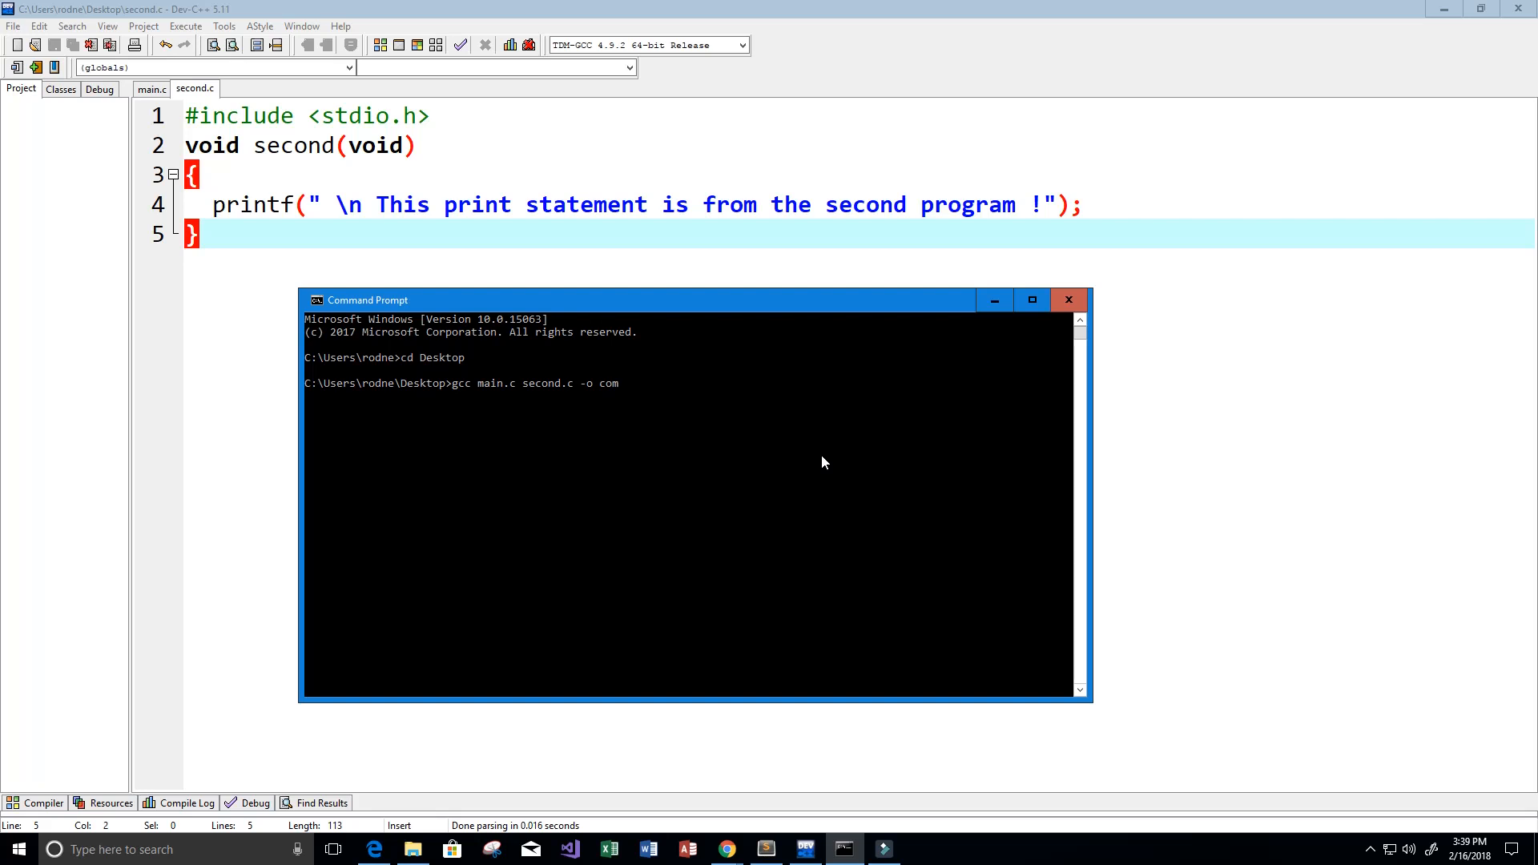
pyautogui.write('bined')
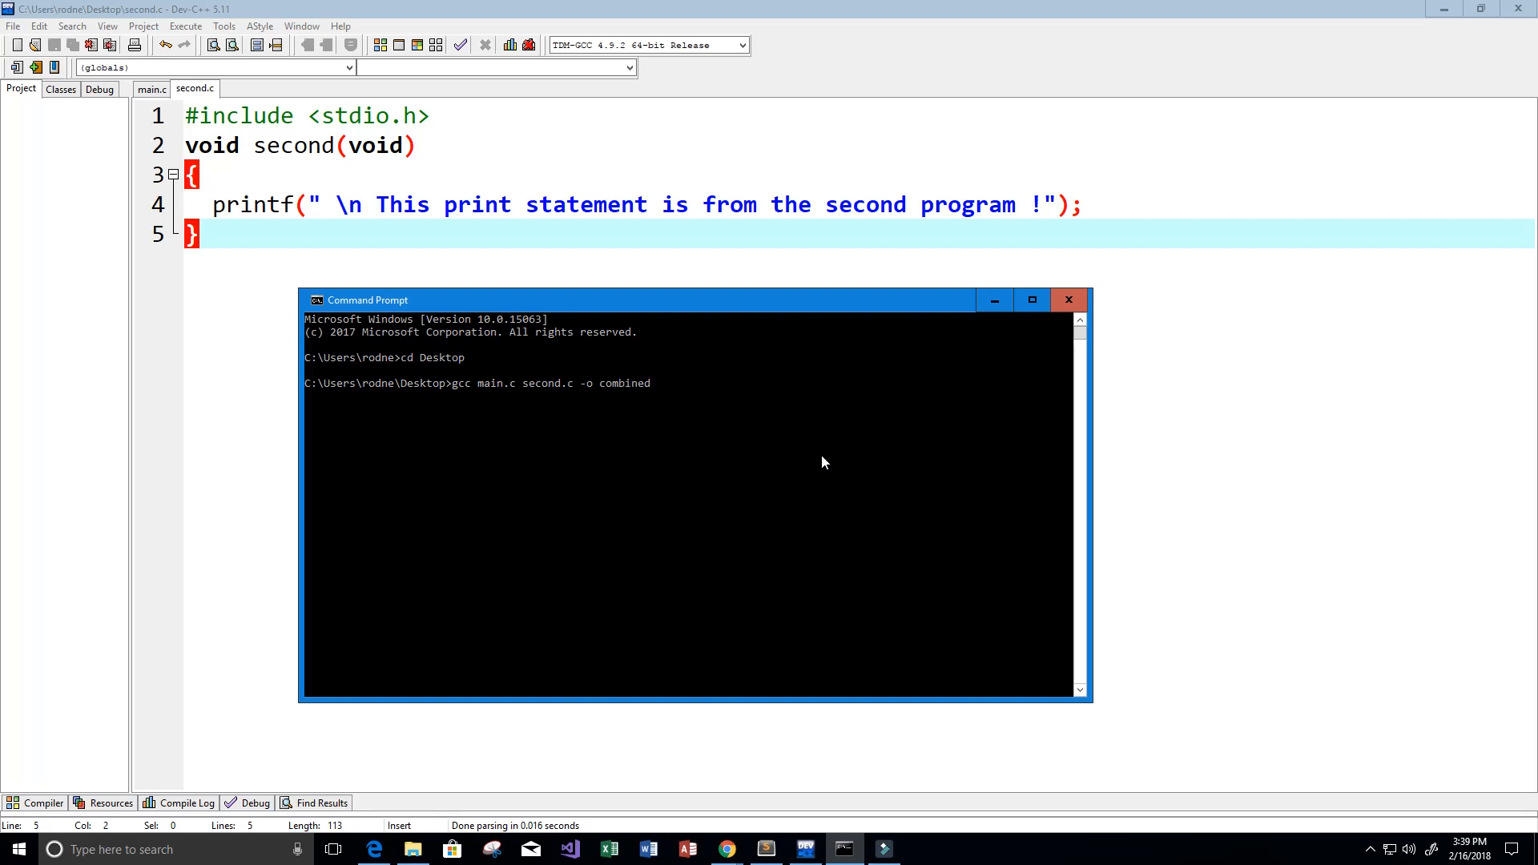
pyautogui.press('Return')
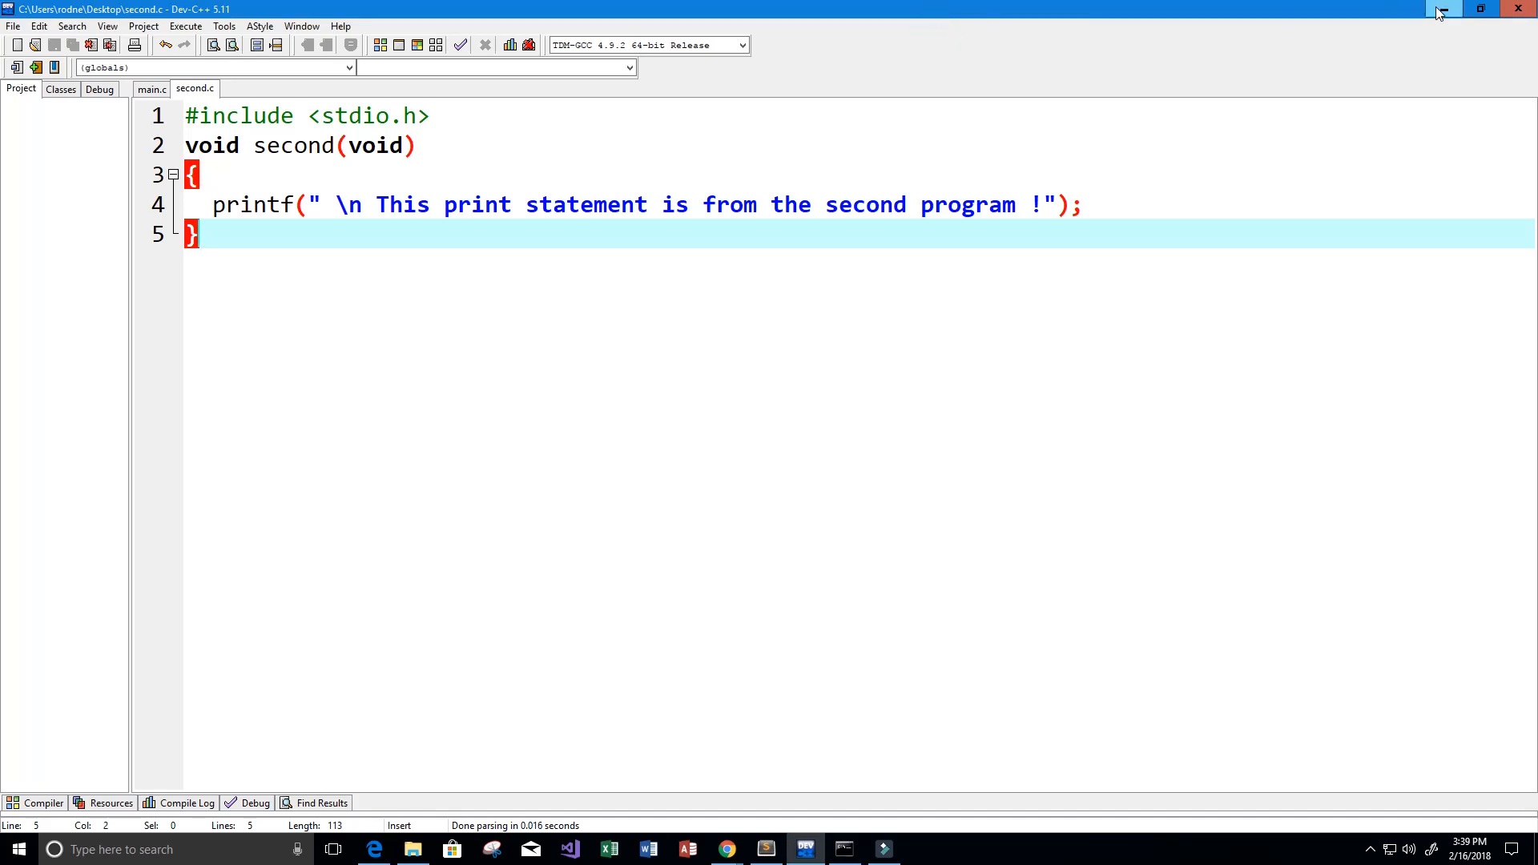
# - Minimize Dev-C++ to reveal the 'combined' executable on the desktop
pyautogui.click(1440, 8)
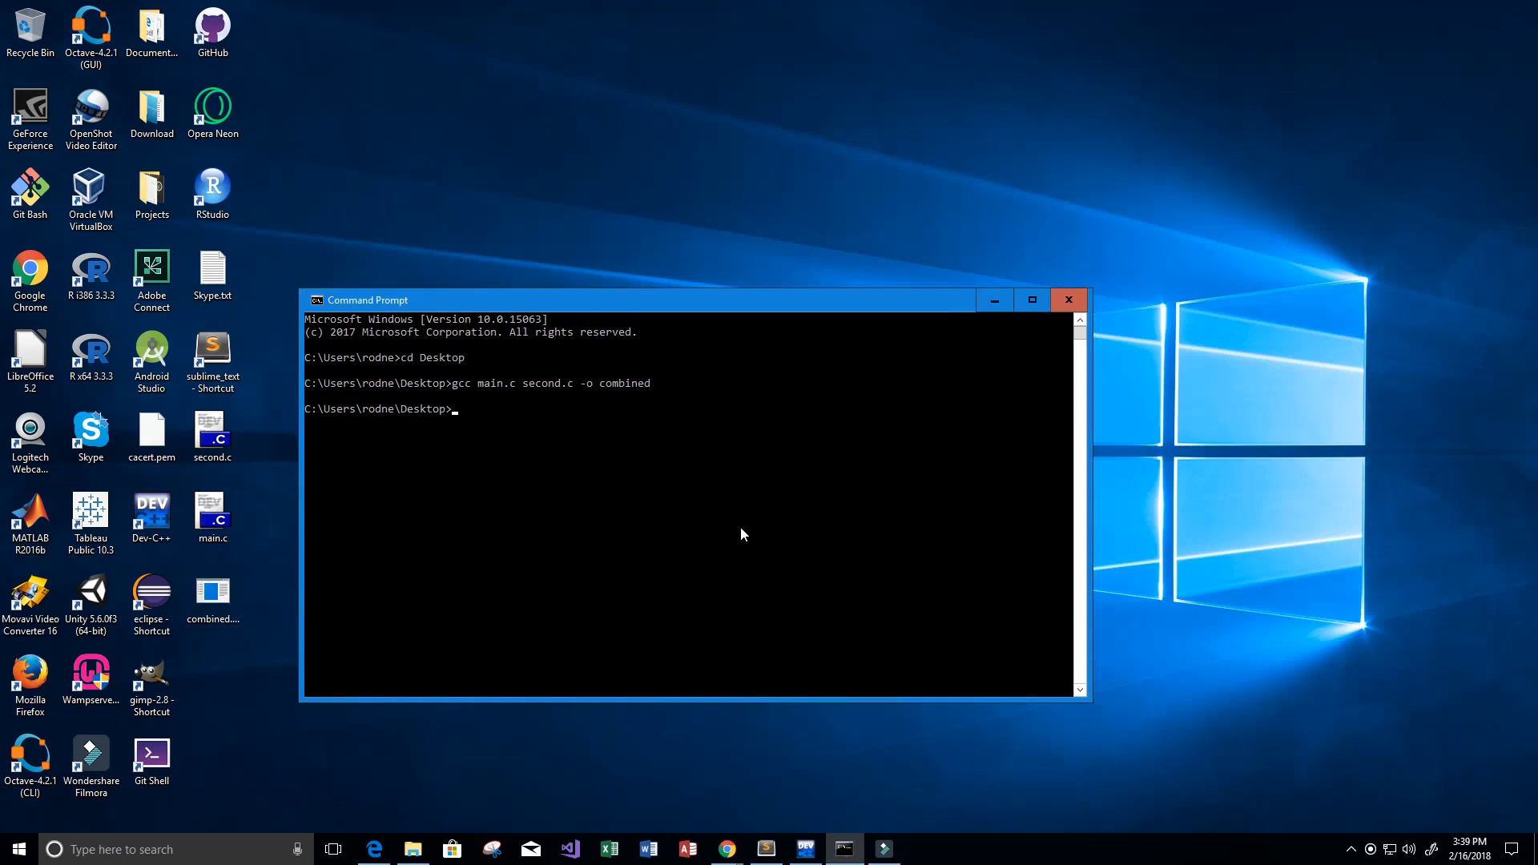
# - Run 'combined' and highlight the main program's output line
pyautogui.write('co')
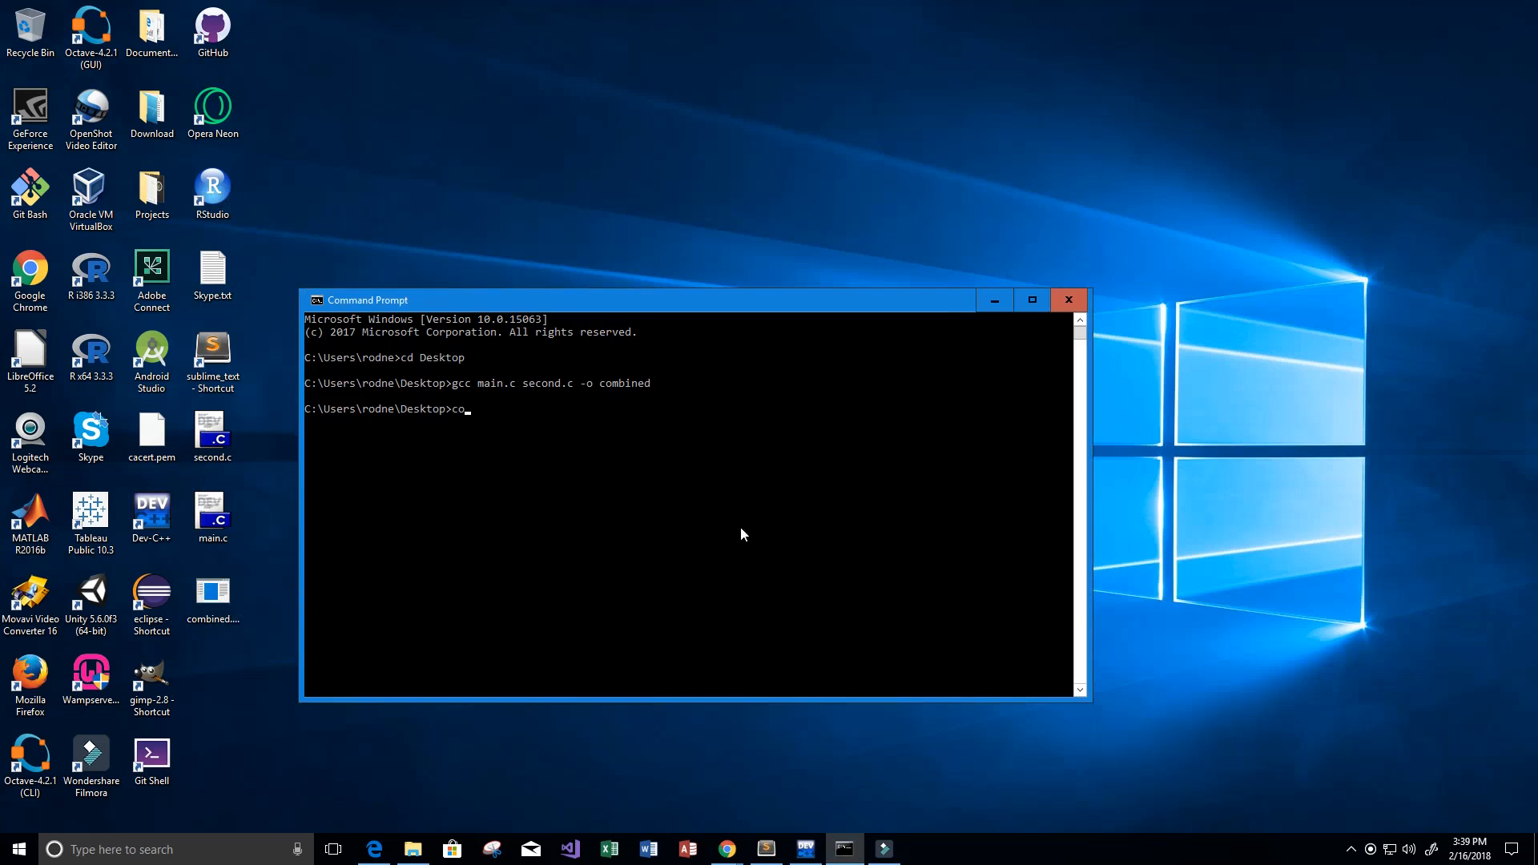
pyautogui.write('mbined')
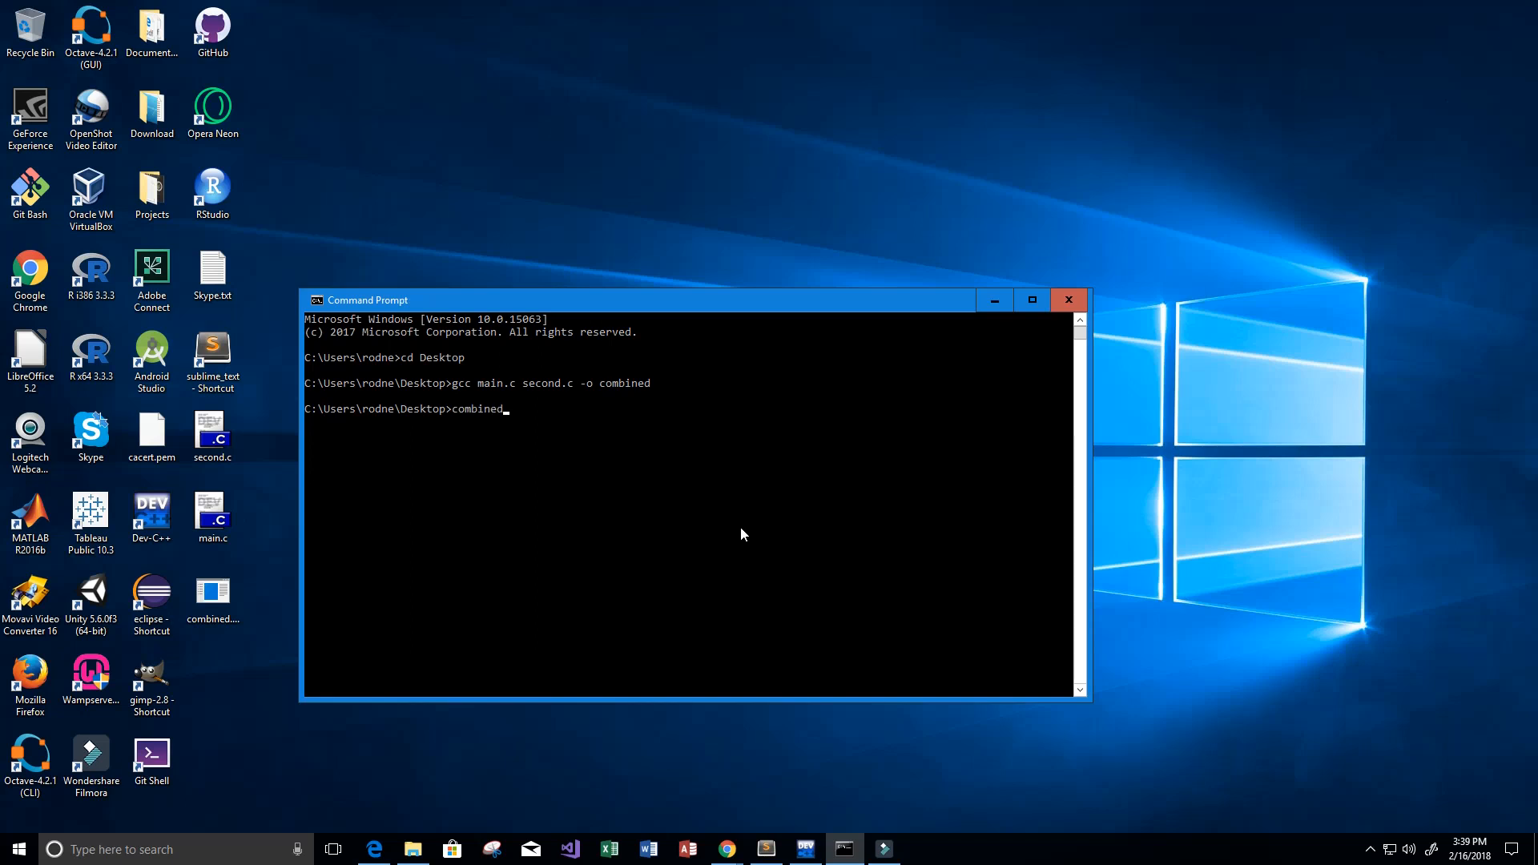
pyautogui.press('Return')
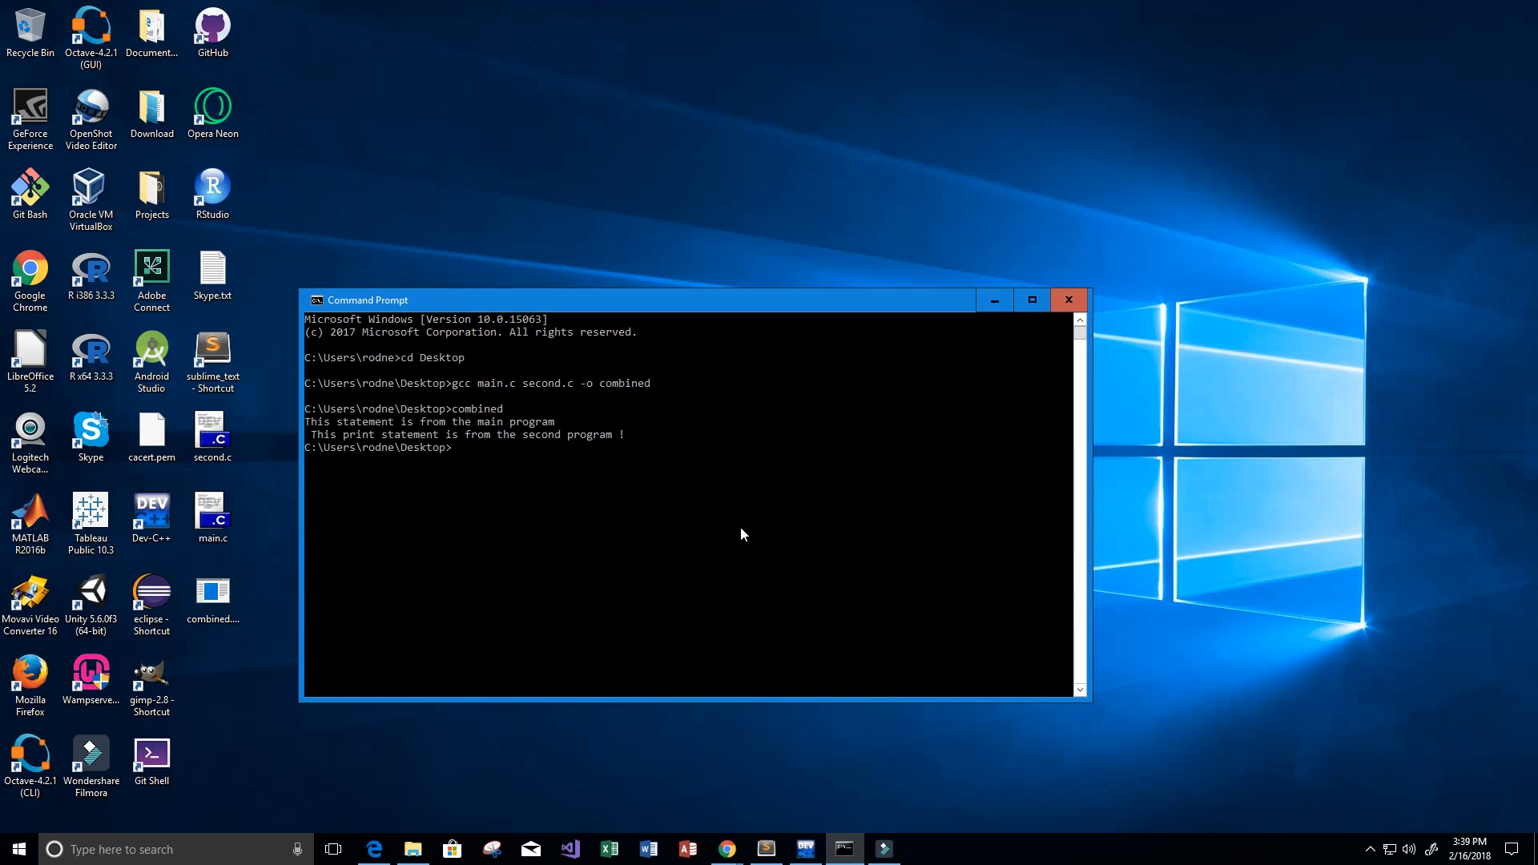
pyautogui.doubleClick(473, 409)
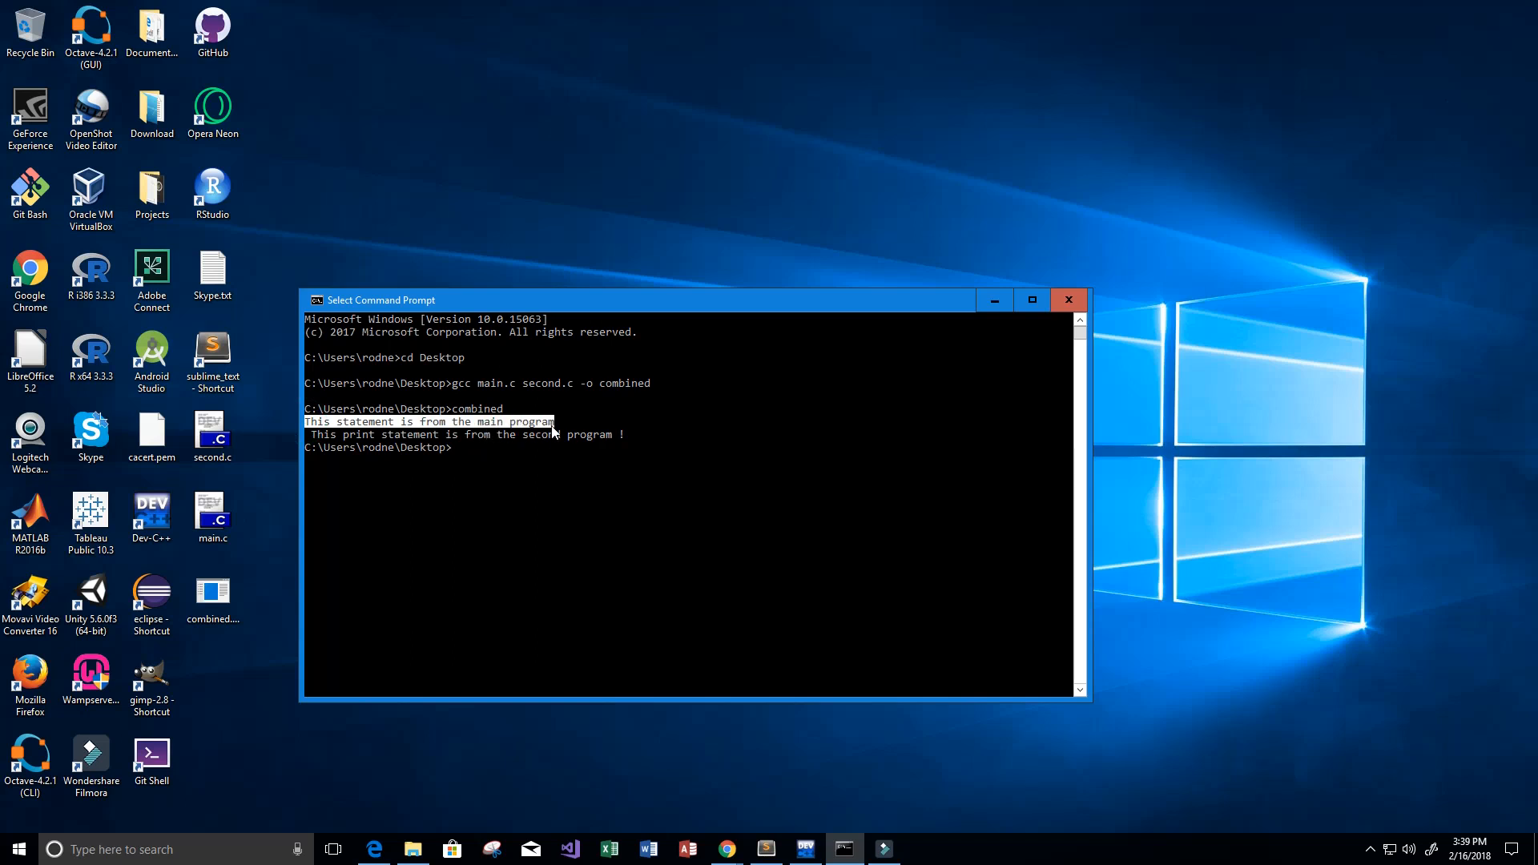
pyautogui.moveTo(323, 449)
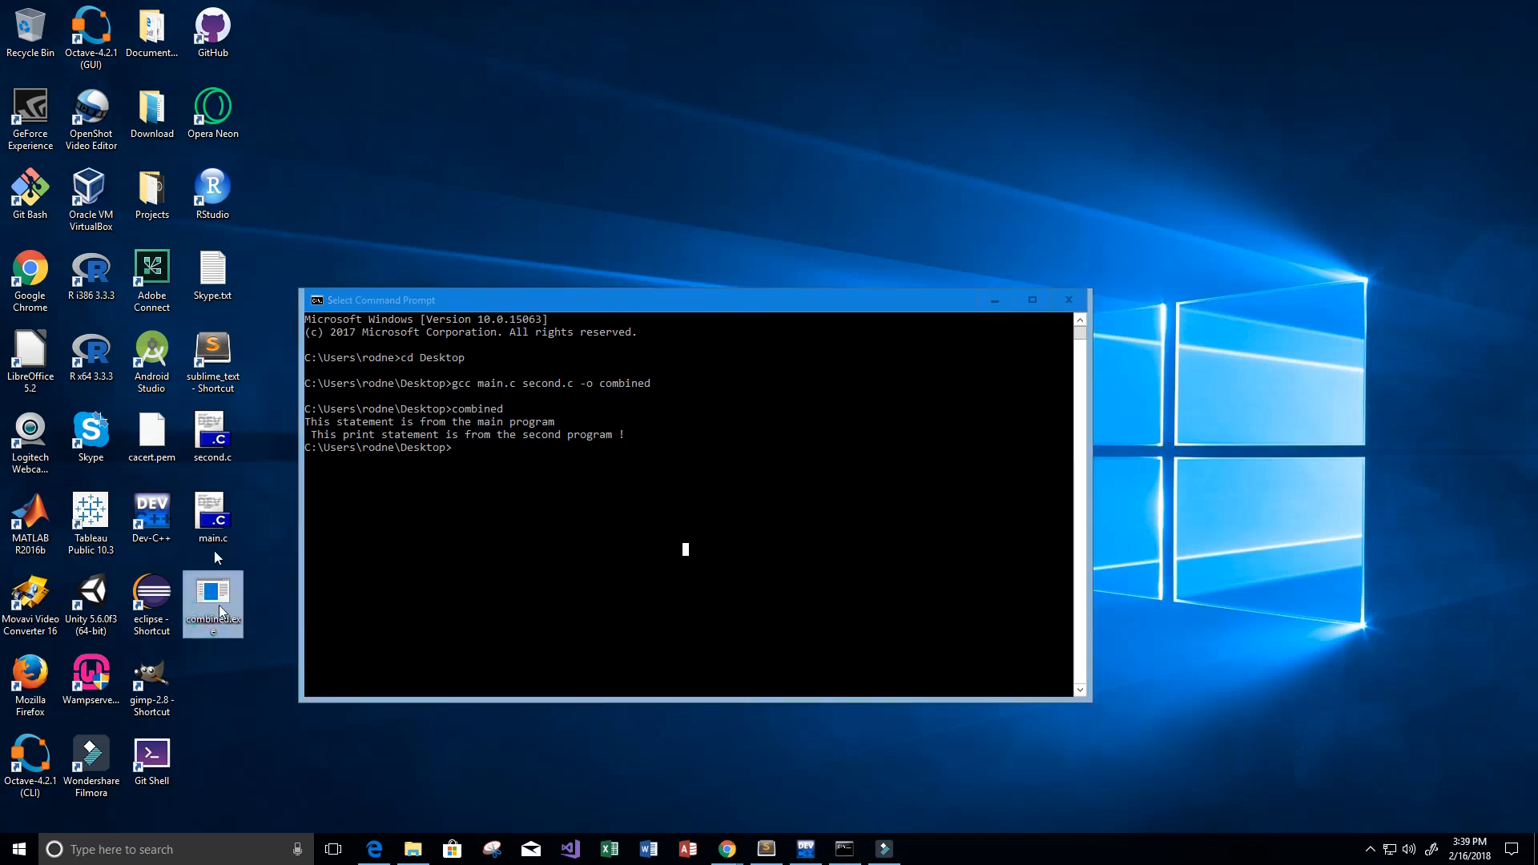
pyautogui.moveTo(213, 516)
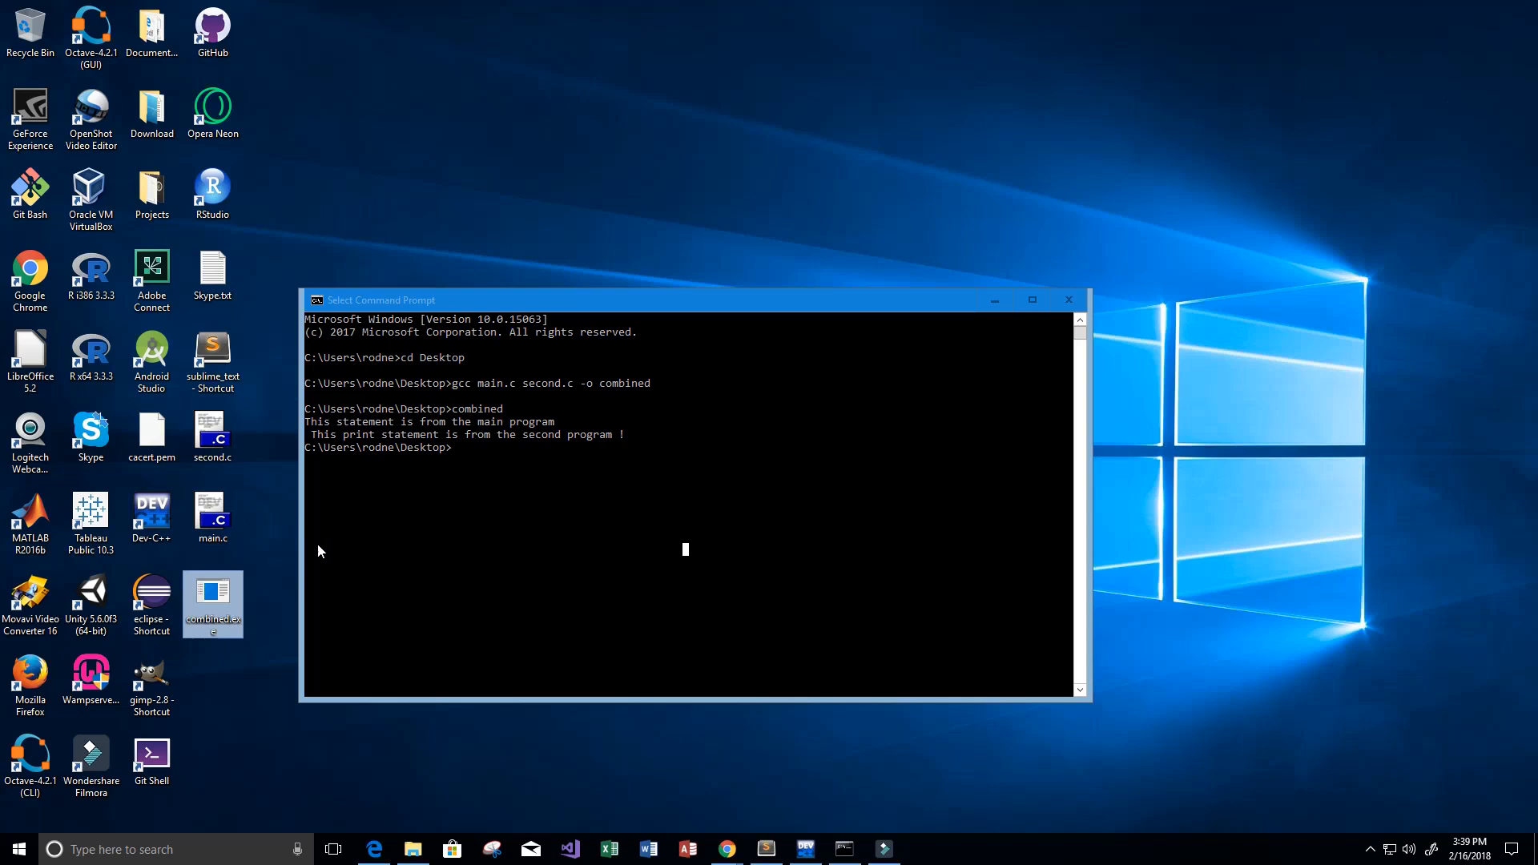
pyautogui.moveTo(254, 639)
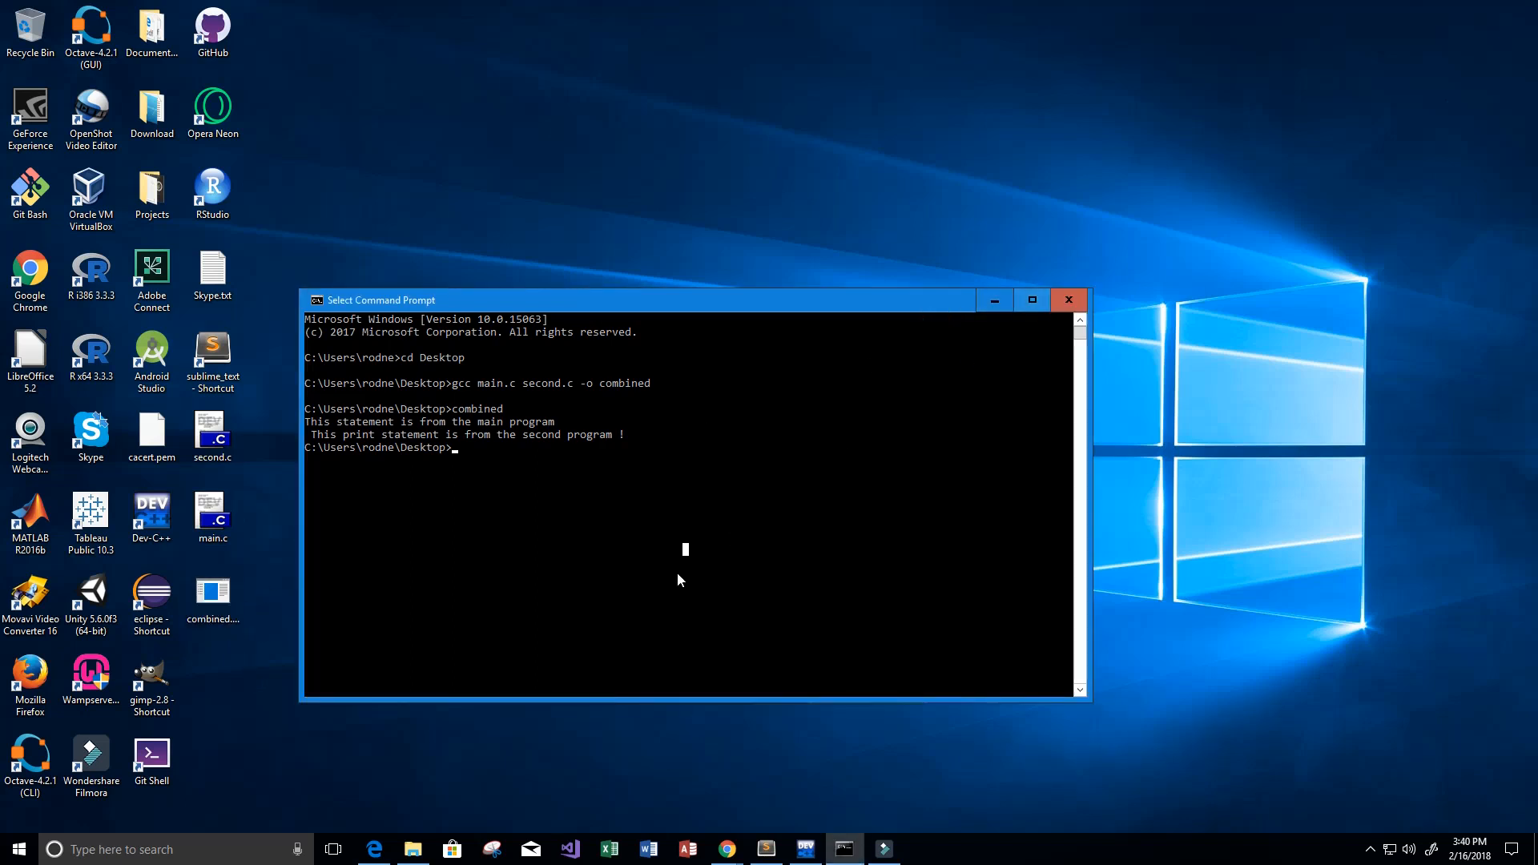
pyautogui.moveTo(664, 572)
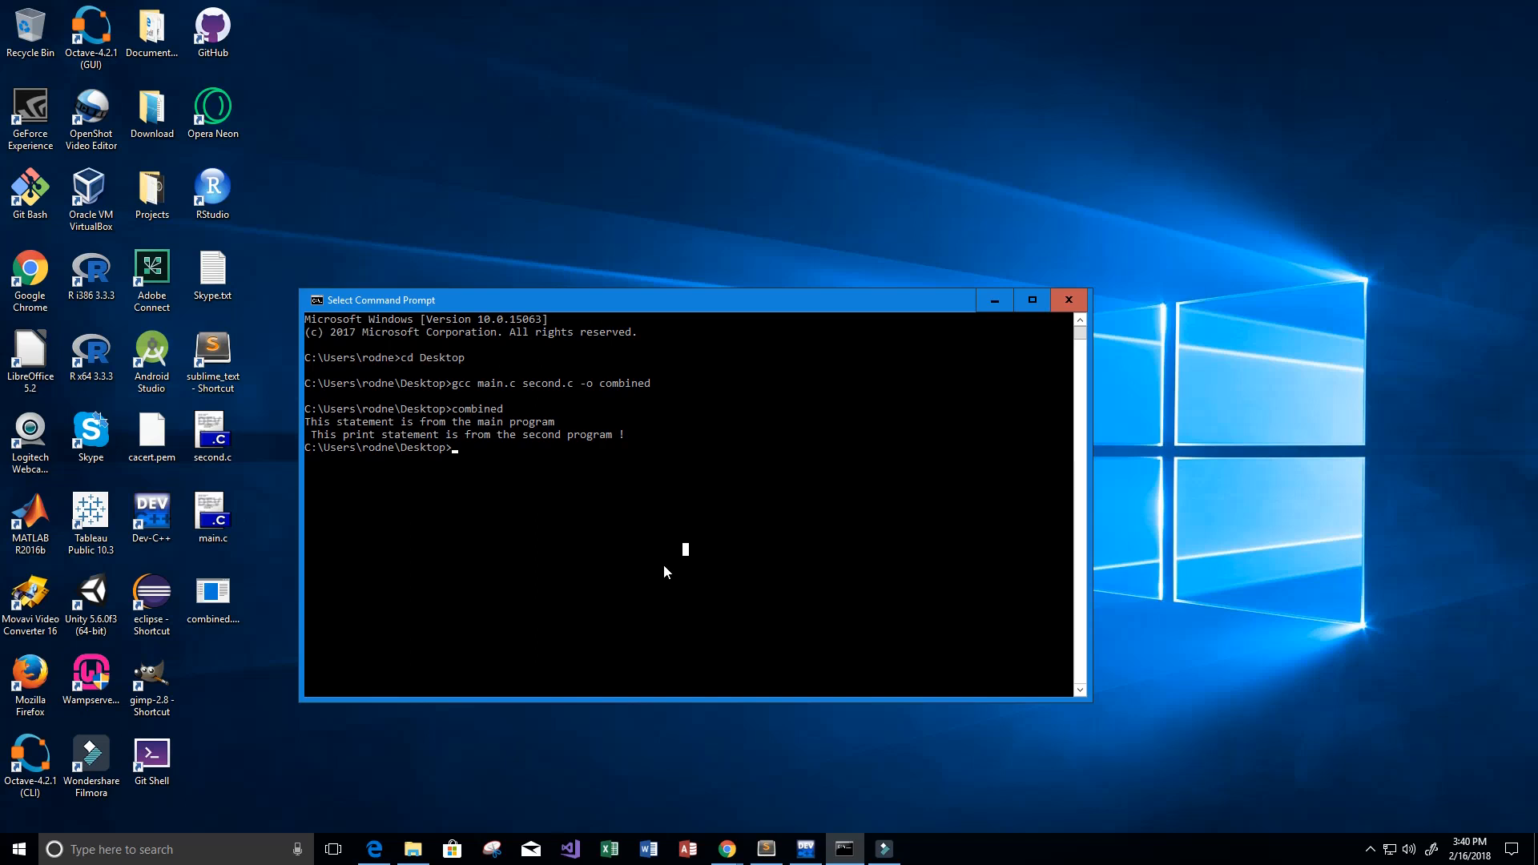